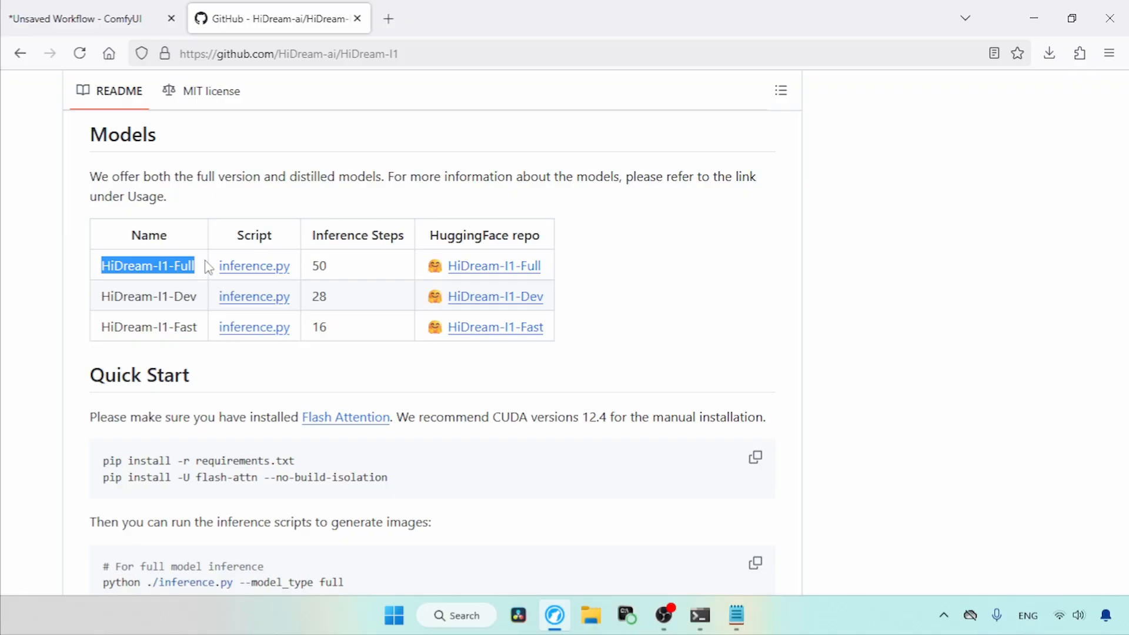
# Step: Select the HiDream-I1 diffusion_models link in the Notepad notes to open it on Hugging Face
pyautogui.click(735, 615)
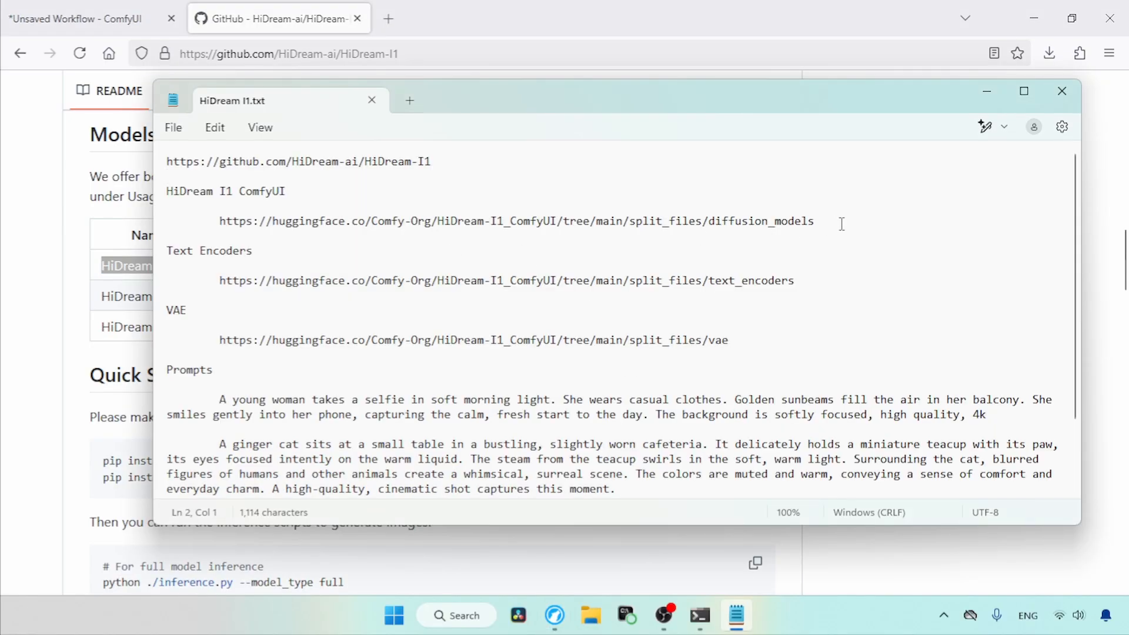
pyautogui.moveTo(373, 221); pyautogui.dragTo(813, 222)
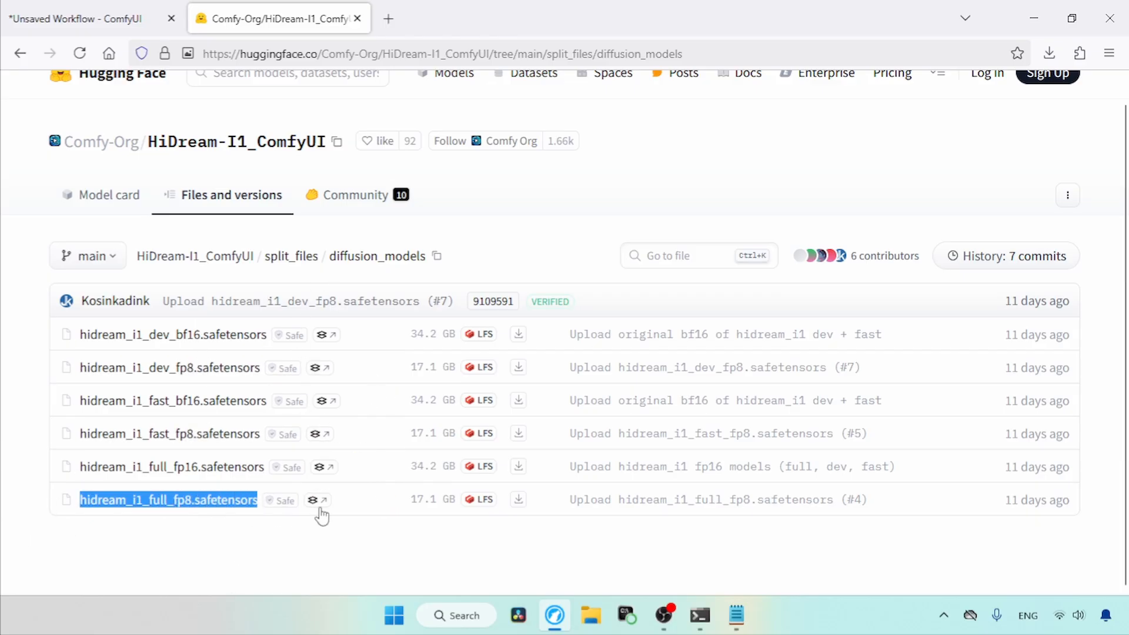
pyautogui.moveTo(179, 466)
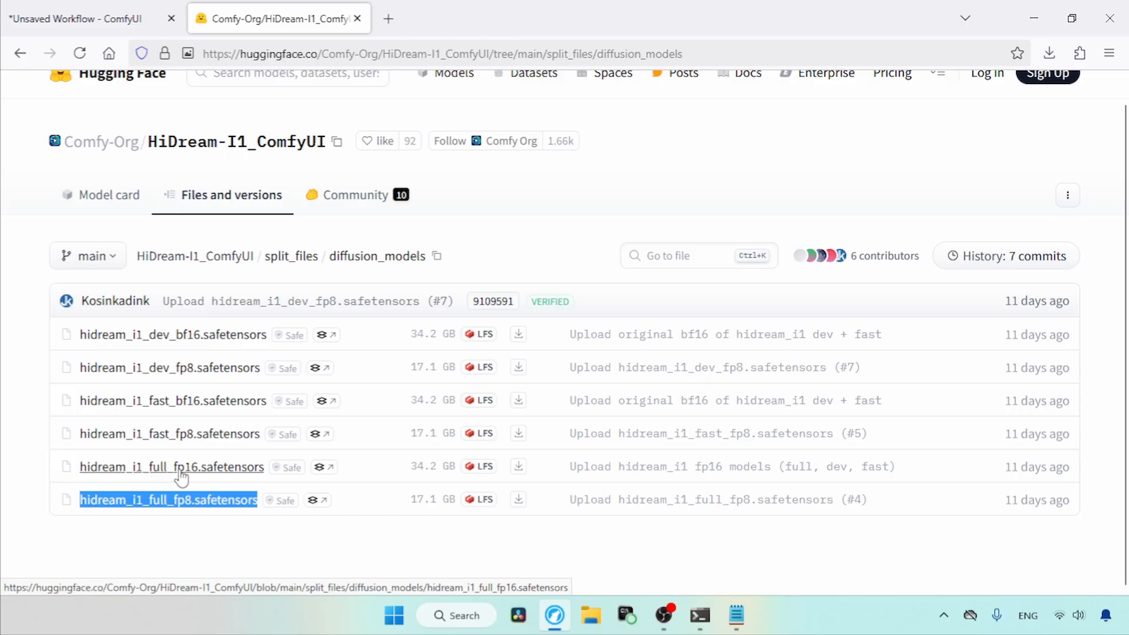
pyautogui.moveTo(453, 511)
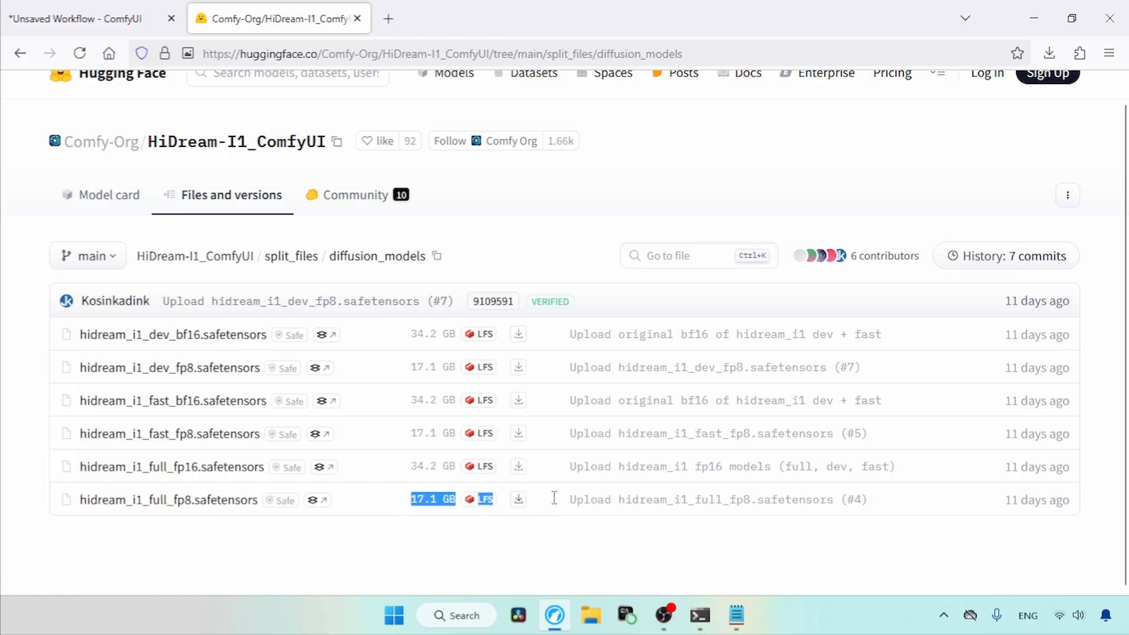
pyautogui.moveTo(411, 471)
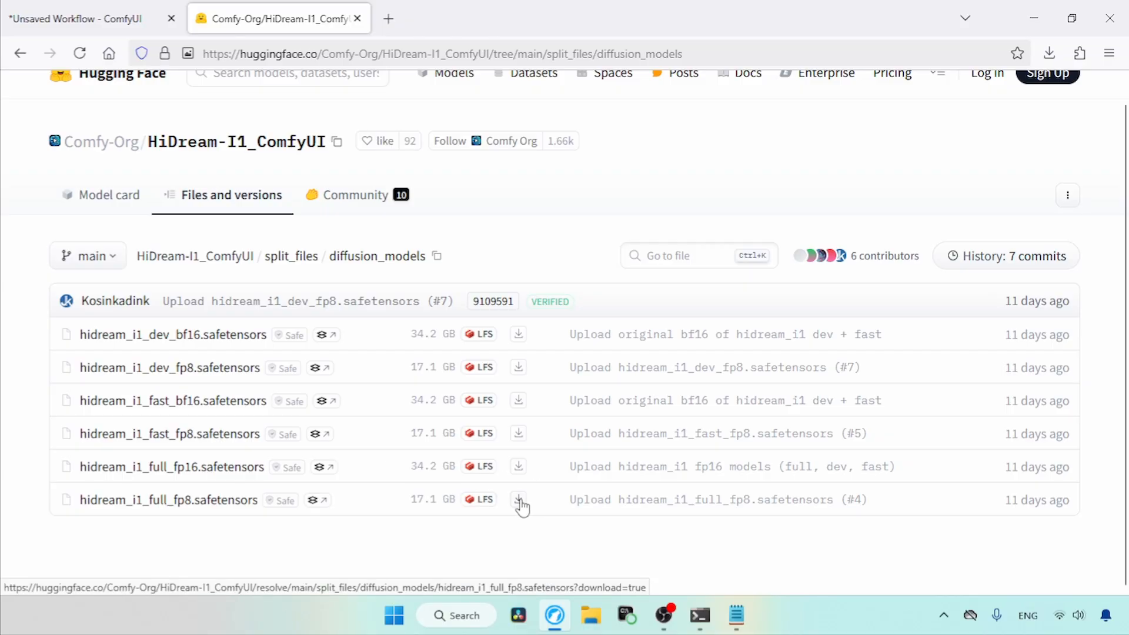
pyautogui.moveTo(517, 500)
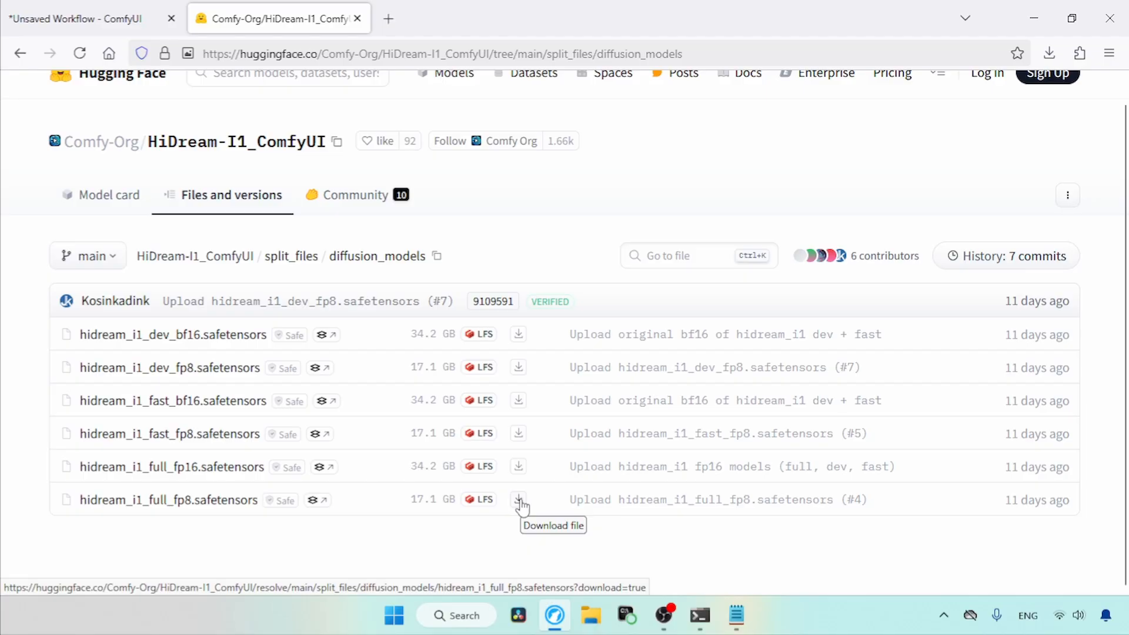
pyautogui.moveTo(207, 530)
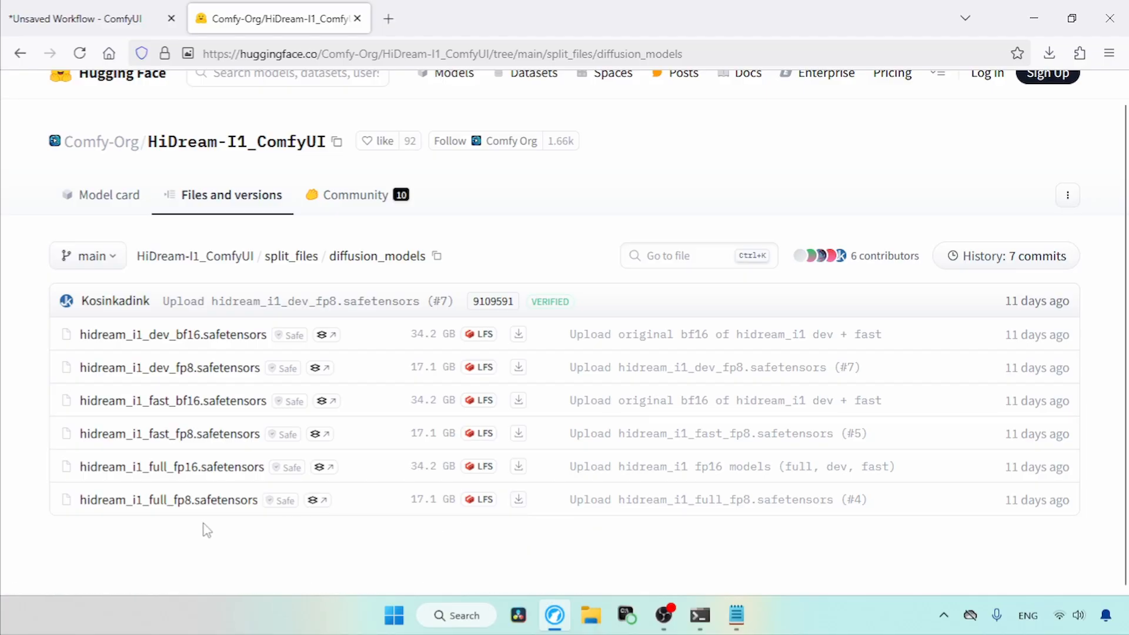
# Step: Bring the notes back up to follow the text_encoders and vae links and check clip_g, clip_l, llama, t5xxl, ae.safetensors
pyautogui.click(736, 615)
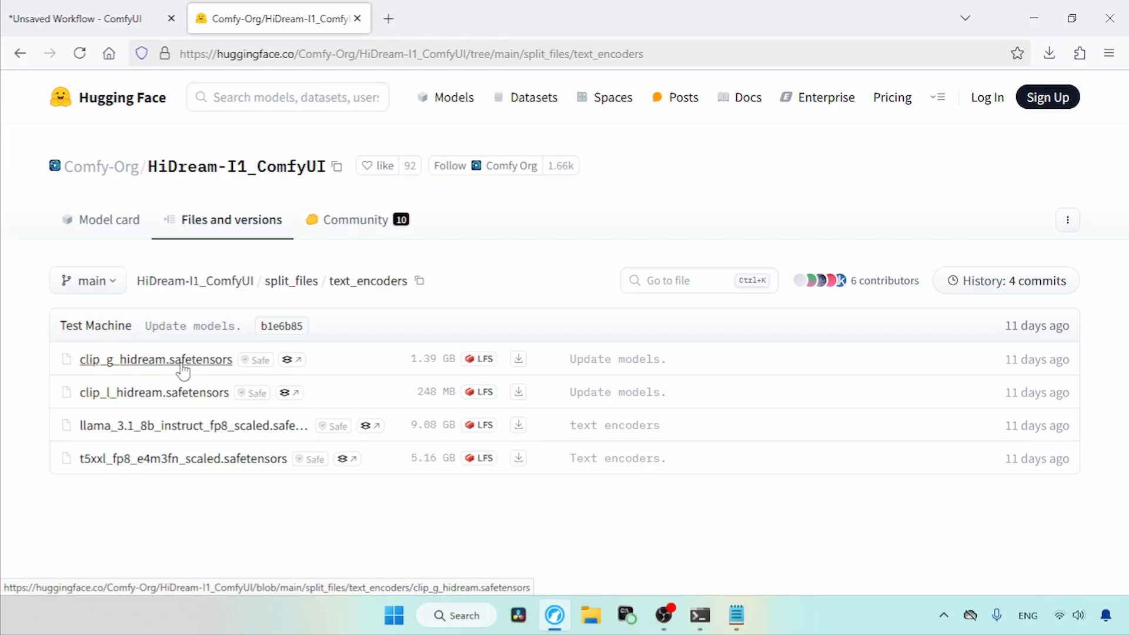
pyautogui.moveTo(171, 406)
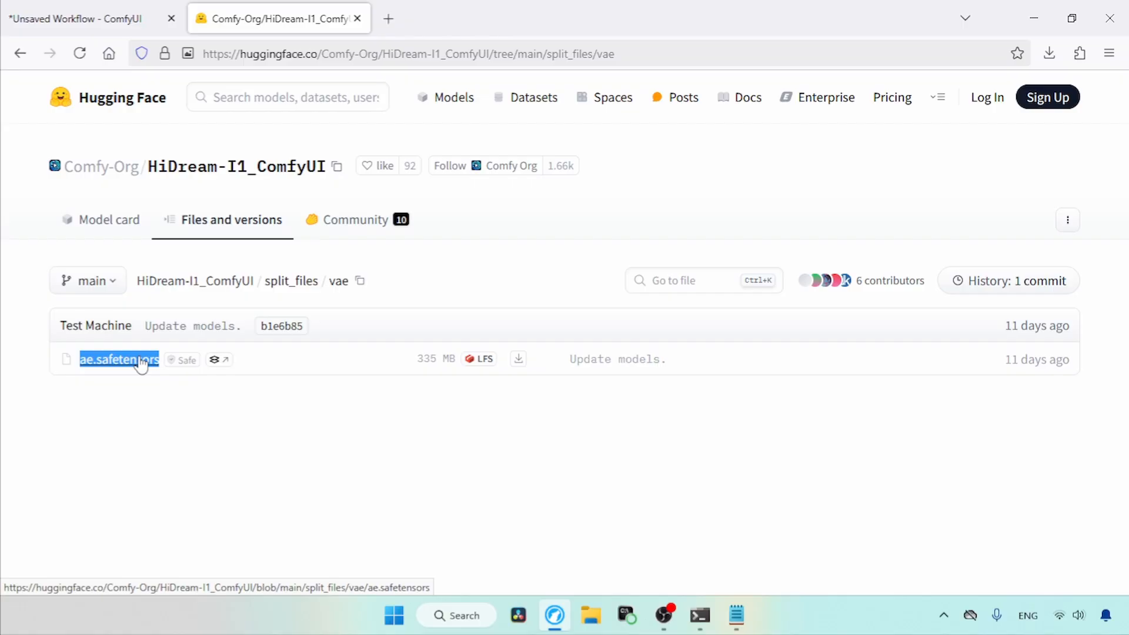
pyautogui.moveTo(614, 506)
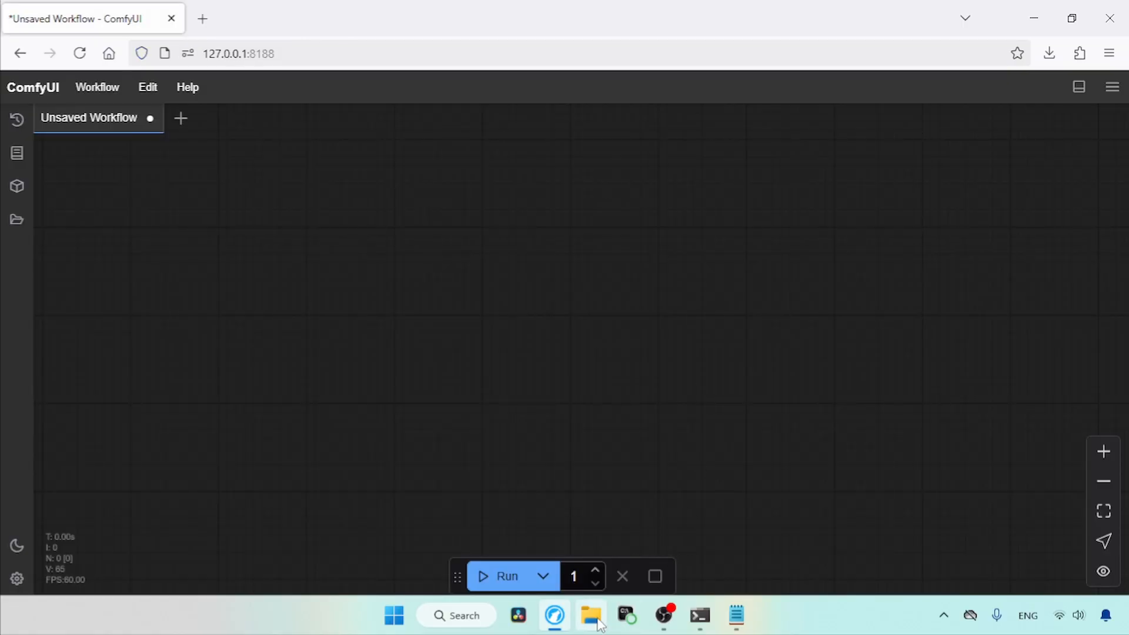
# Step: Take ae.safetensors from Downloads and navigate ComfyUI_windows_portable > ComfyUI > models > vae
pyautogui.click(590, 615)
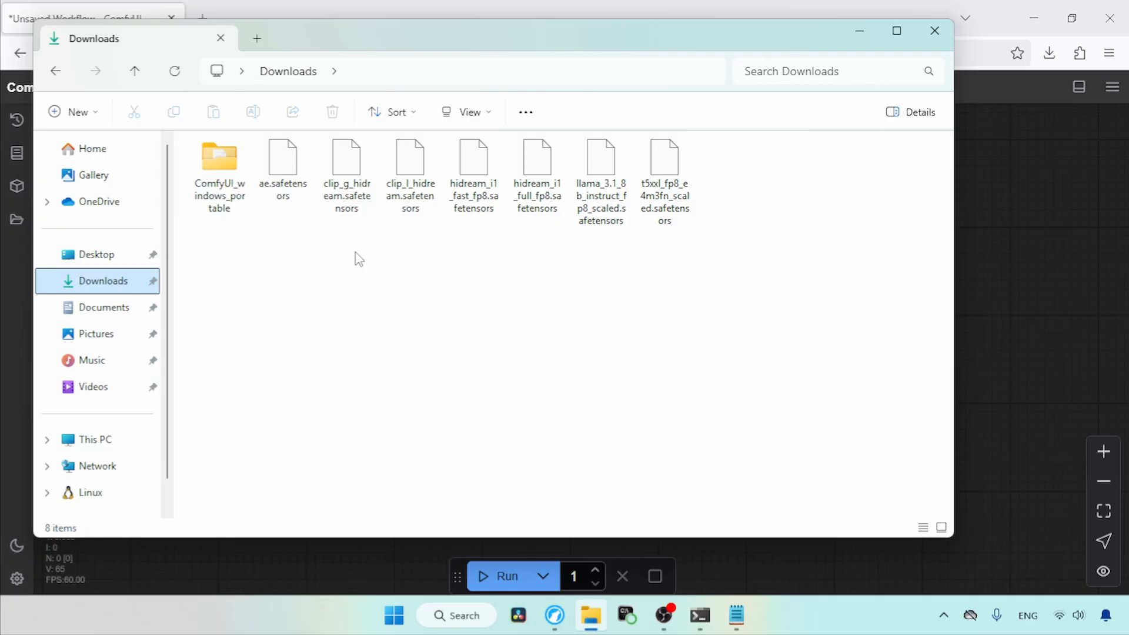
pyautogui.click(282, 162)
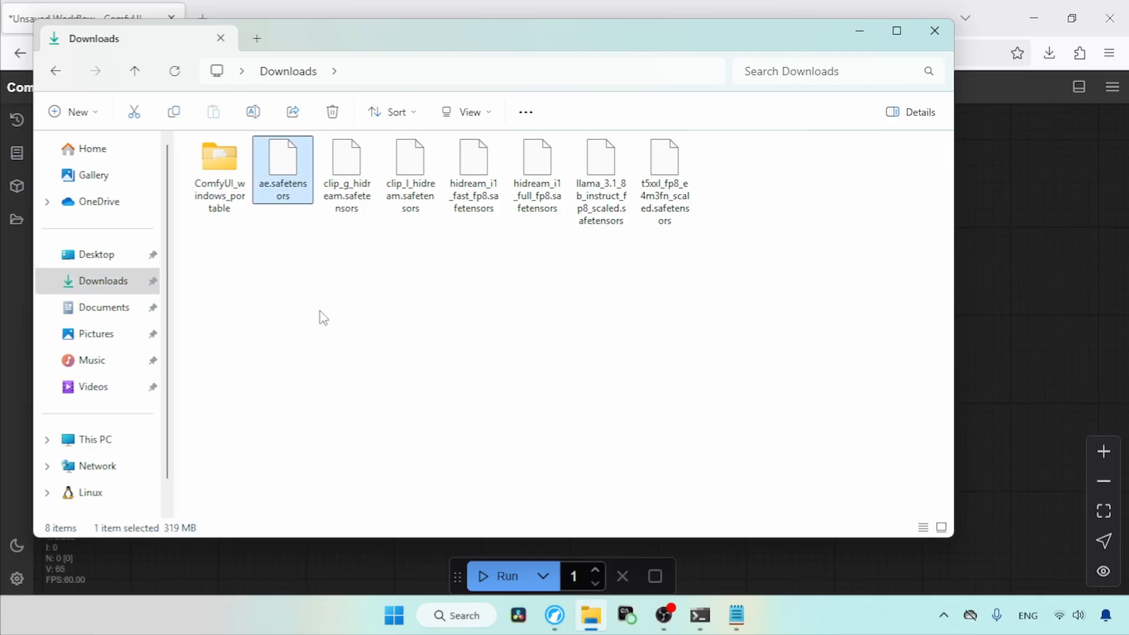
pyautogui.doubleClick(219, 159)
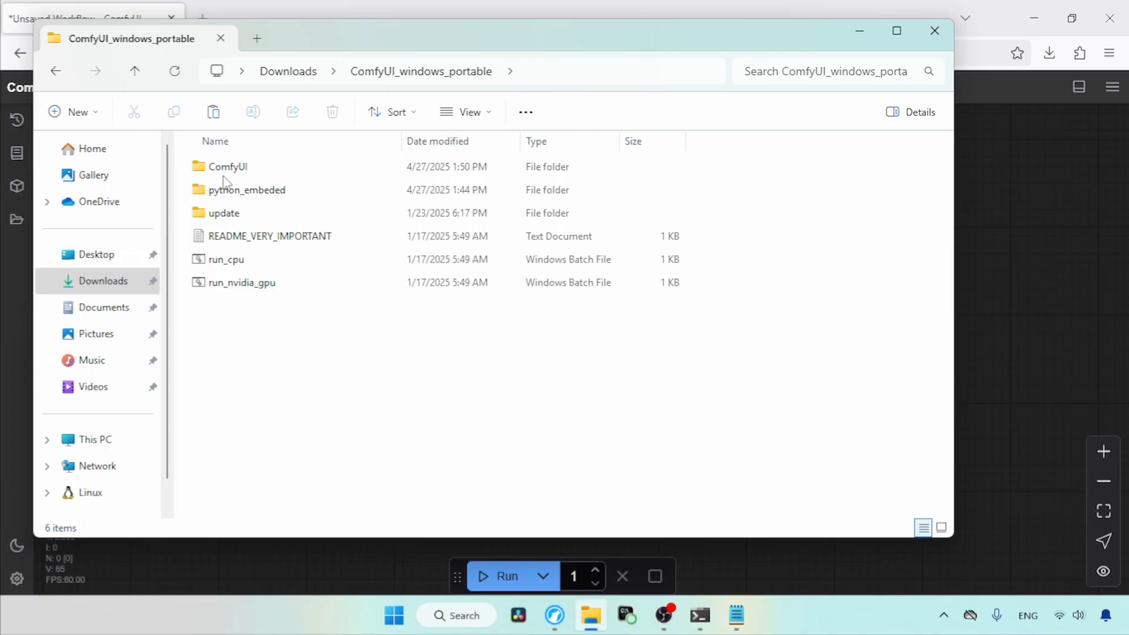
pyautogui.doubleClick(227, 165)
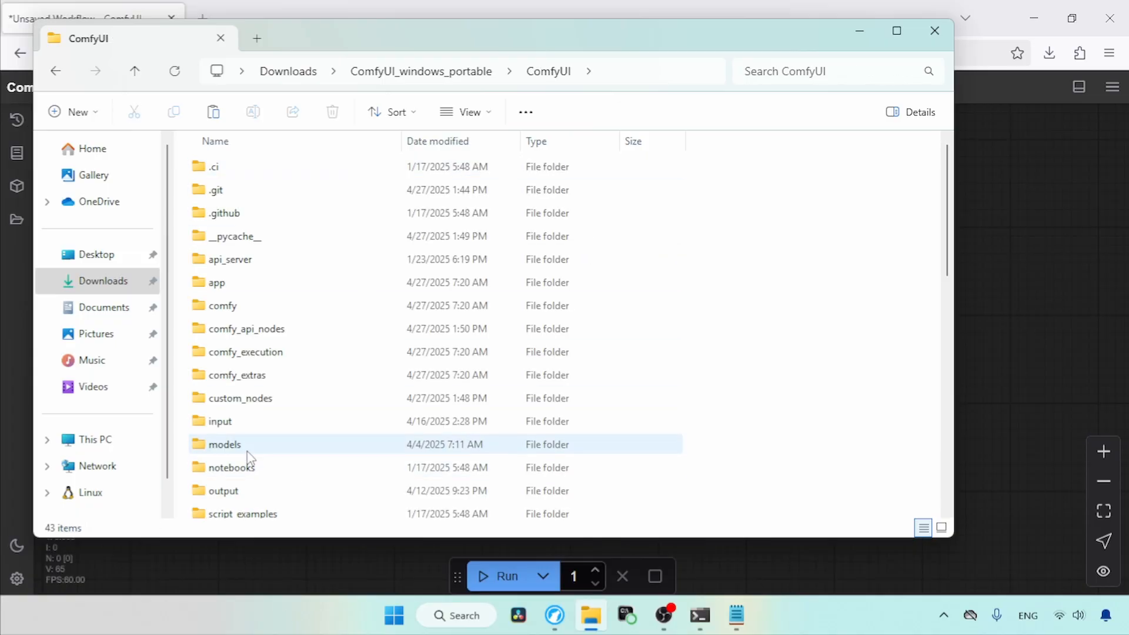
pyautogui.doubleClick(222, 445)
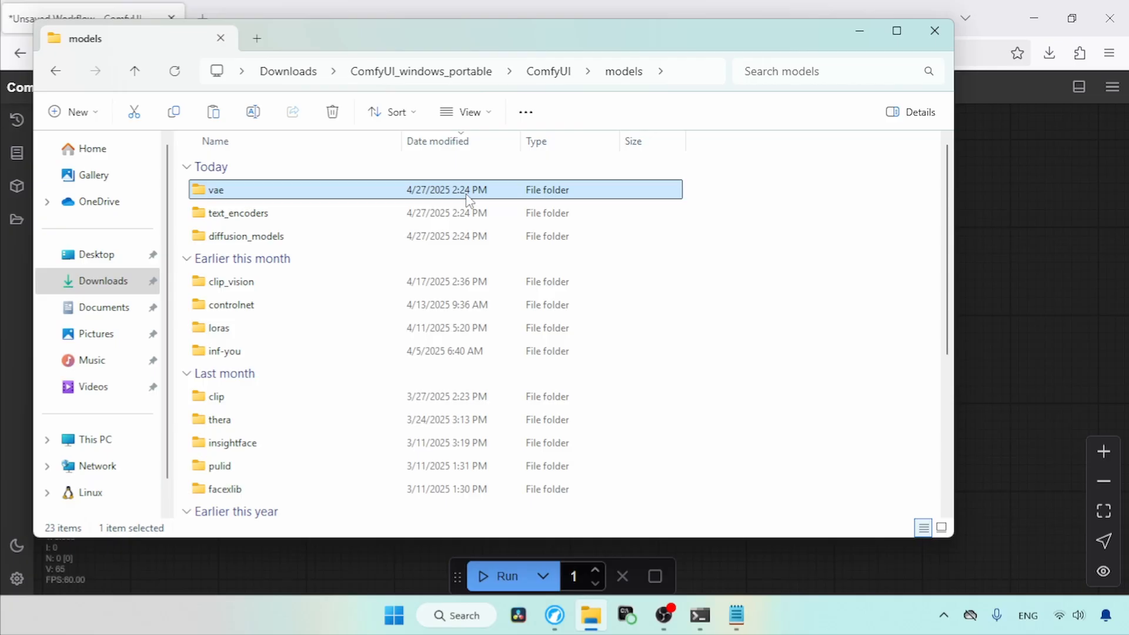
pyautogui.doubleClick(214, 189)
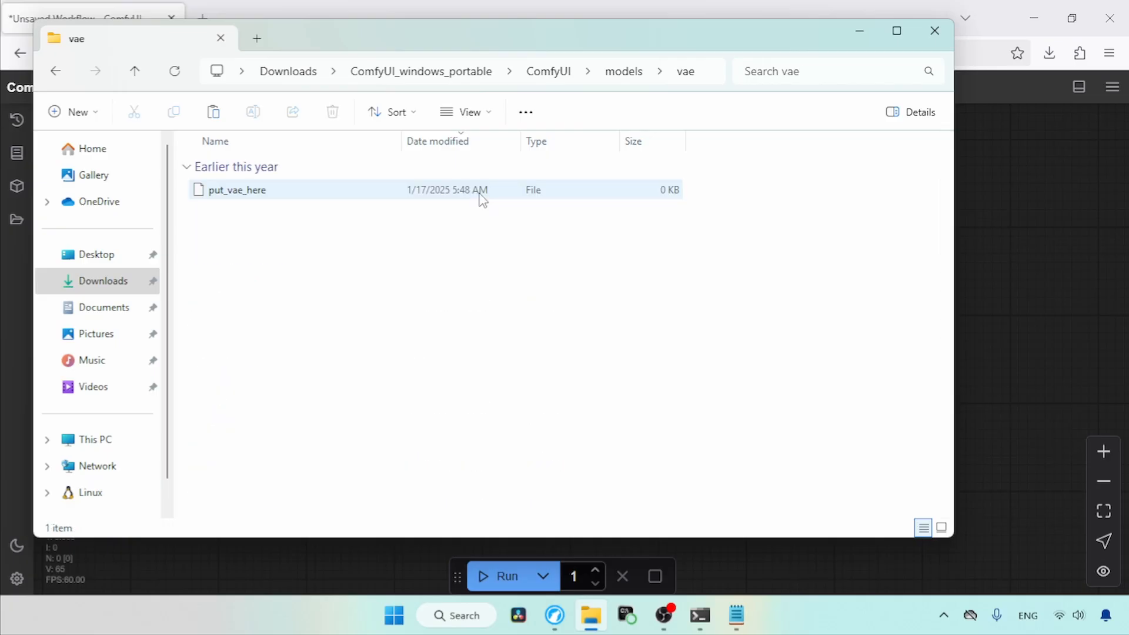
# Step: Move the four text encoder files from Downloads into ComfyUI > models > text_encoders, then return to Downloads
pyautogui.click(104, 281)
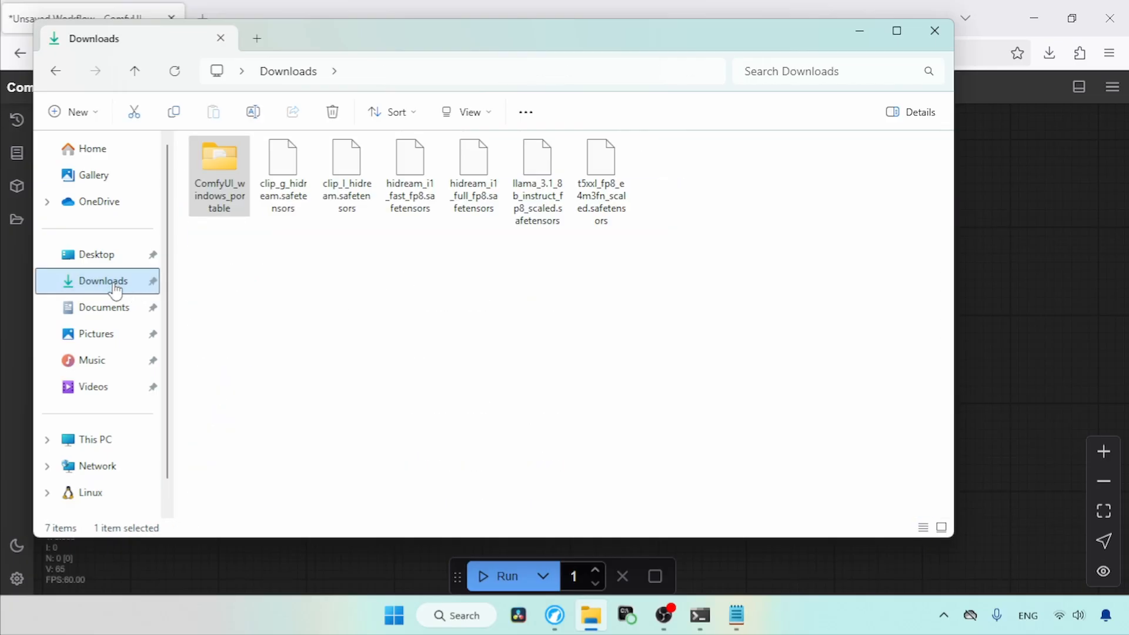
pyautogui.click(345, 173)
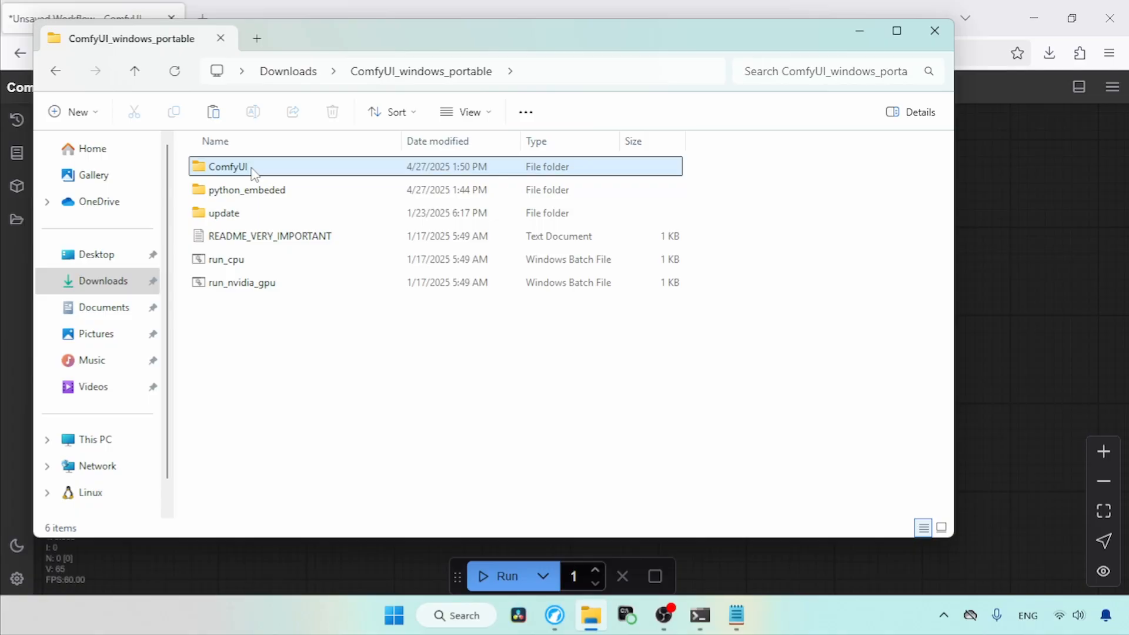
pyautogui.doubleClick(227, 166)
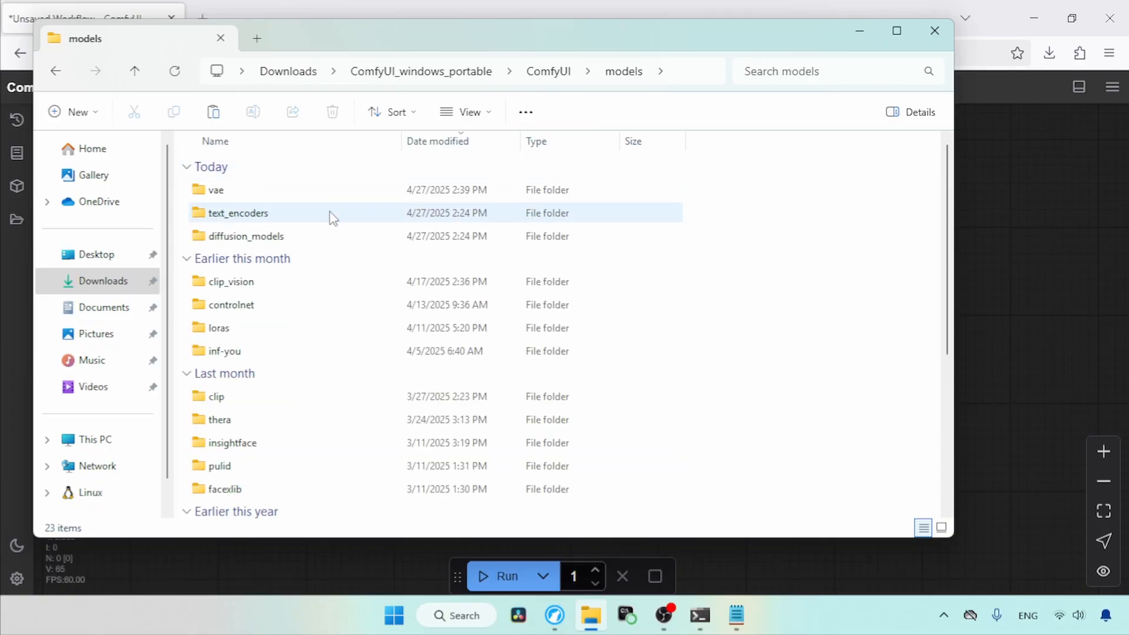
pyautogui.click(237, 212)
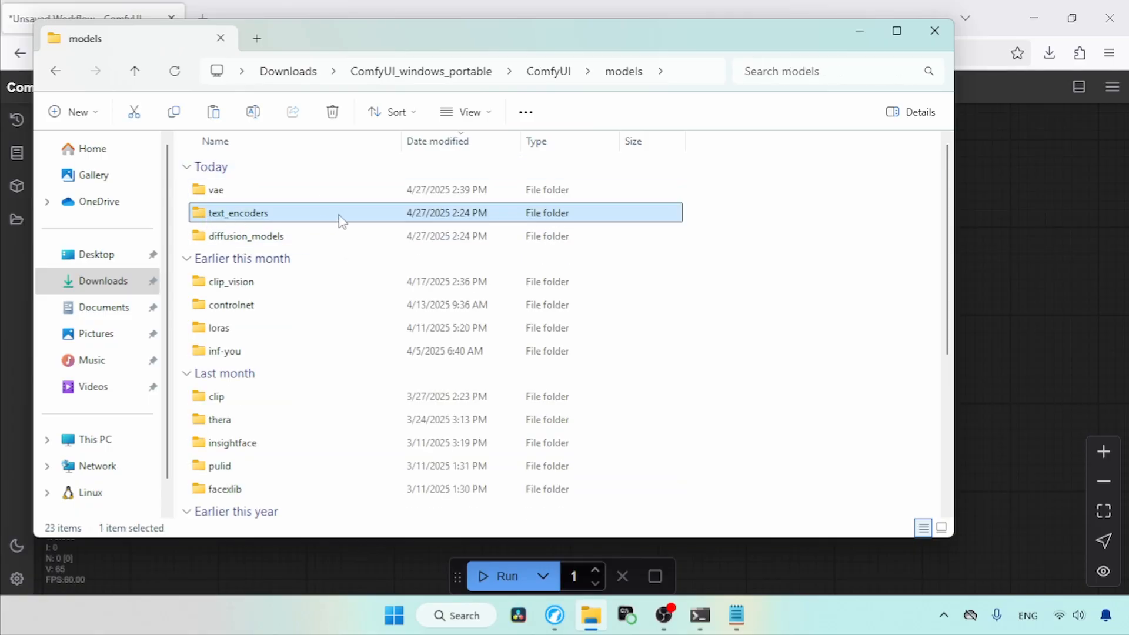
pyautogui.doubleClick(236, 213)
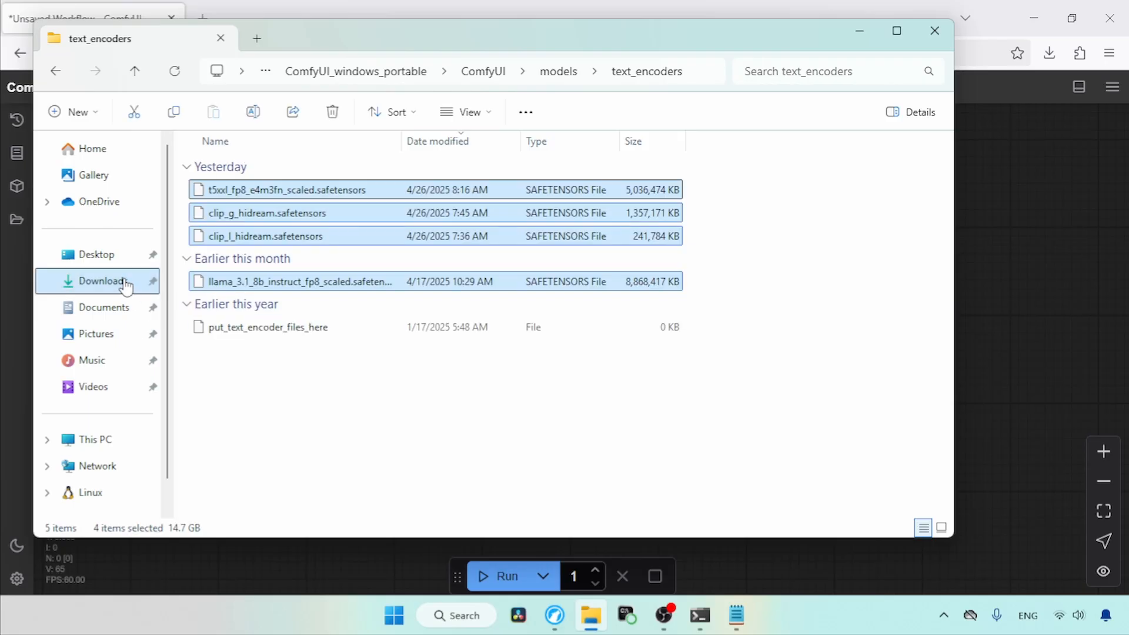
pyautogui.click(104, 281)
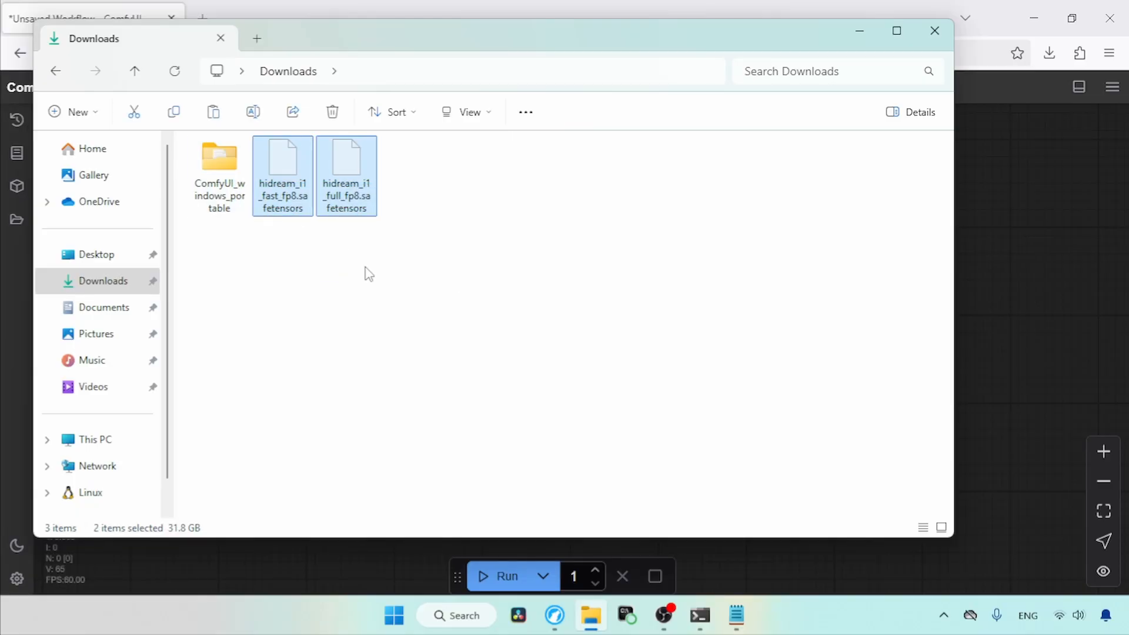
# Step: Carry the two hidream fp8 files into ComfyUI_windows_portable > ComfyUI > models > diffusion_models
pyautogui.click(219, 173)
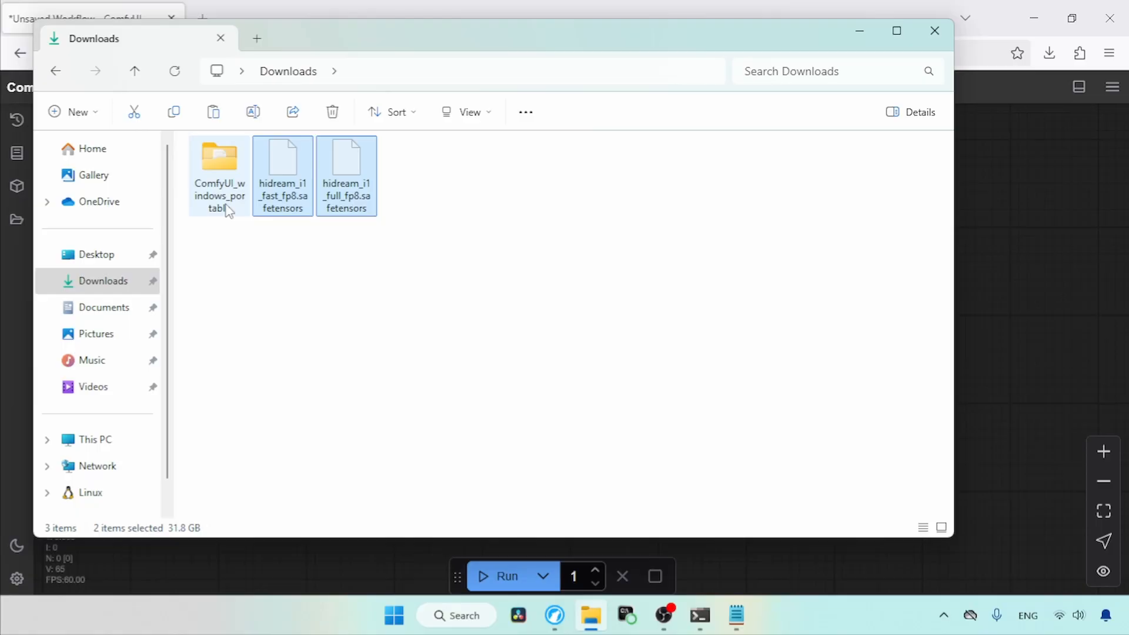
pyautogui.doubleClick(219, 161)
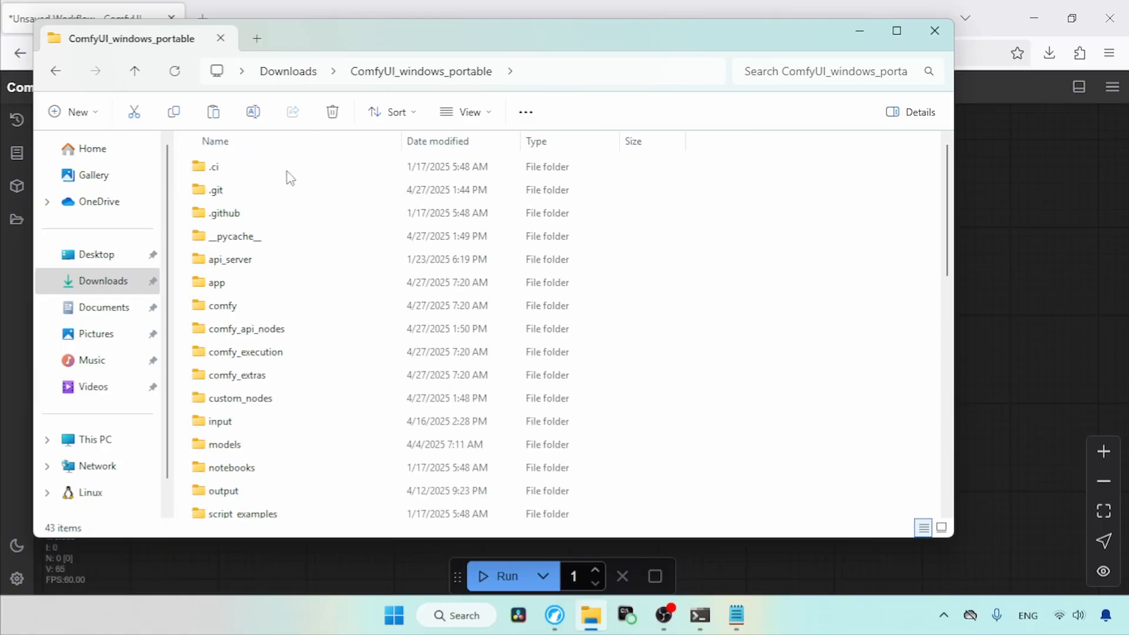
pyautogui.doubleClick(226, 444)
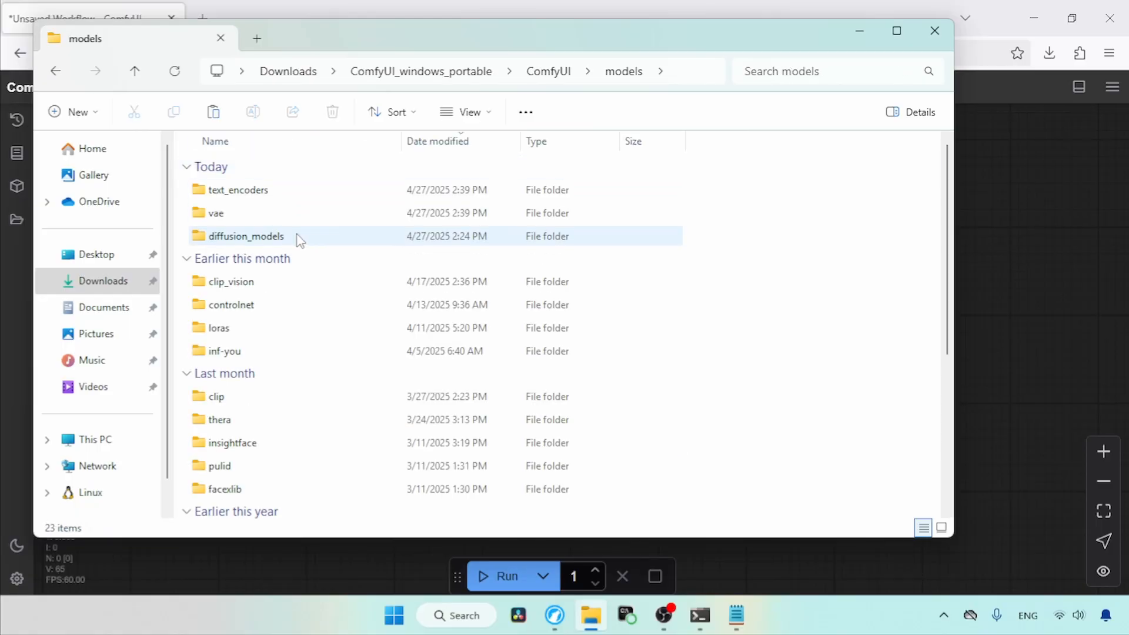
pyautogui.click(245, 237)
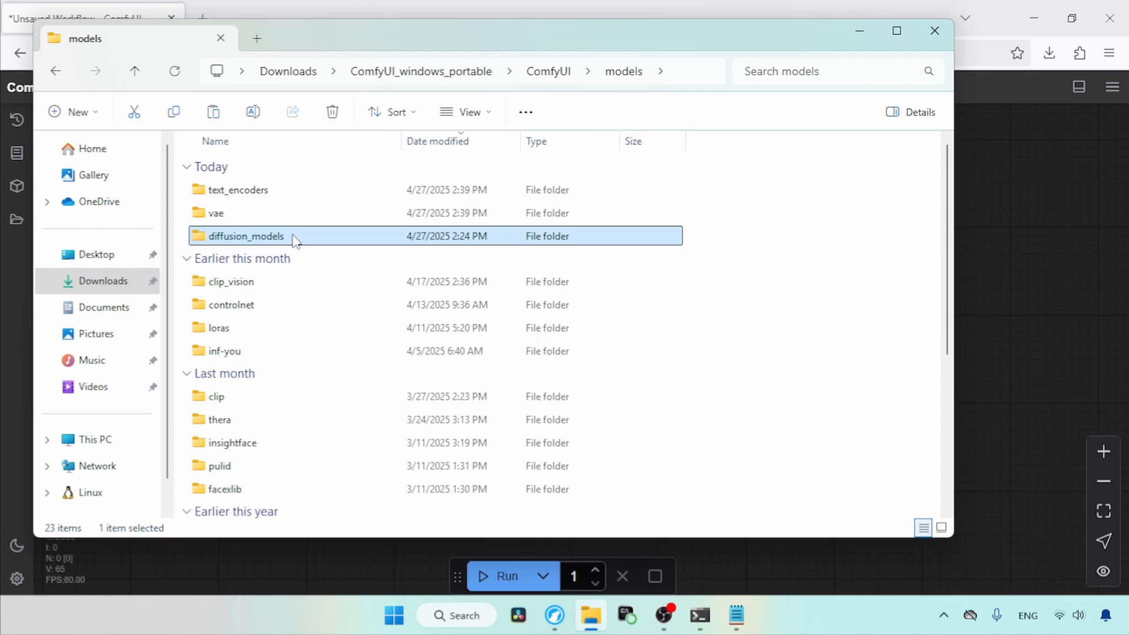
pyautogui.doubleClick(243, 236)
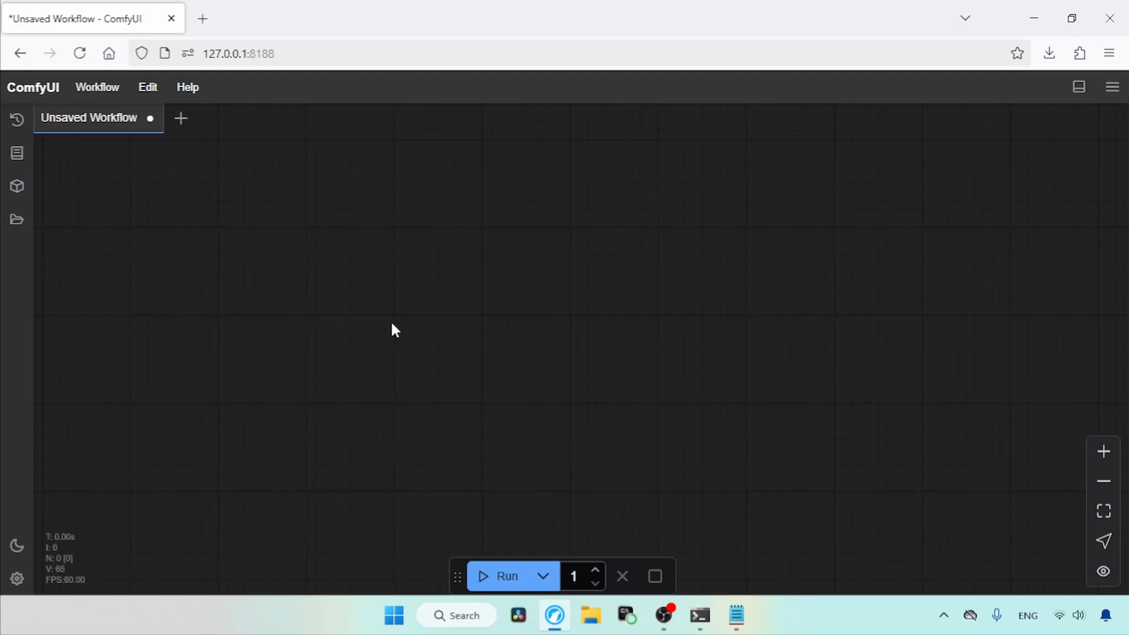
pyautogui.moveTo(1028, 151)
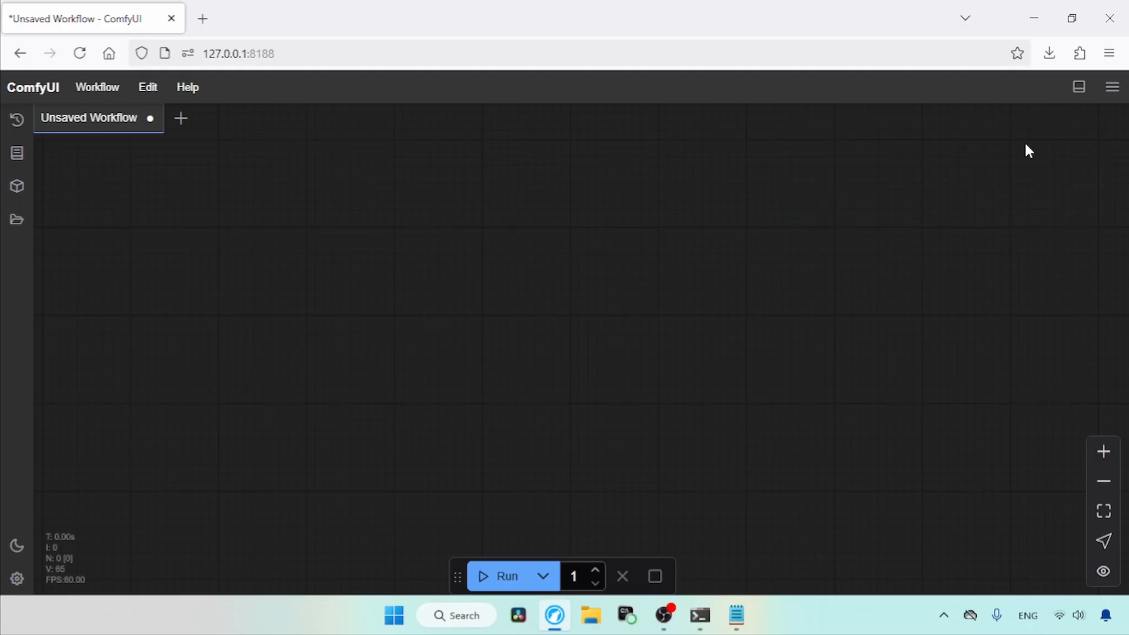
pyautogui.moveTo(406, 284)
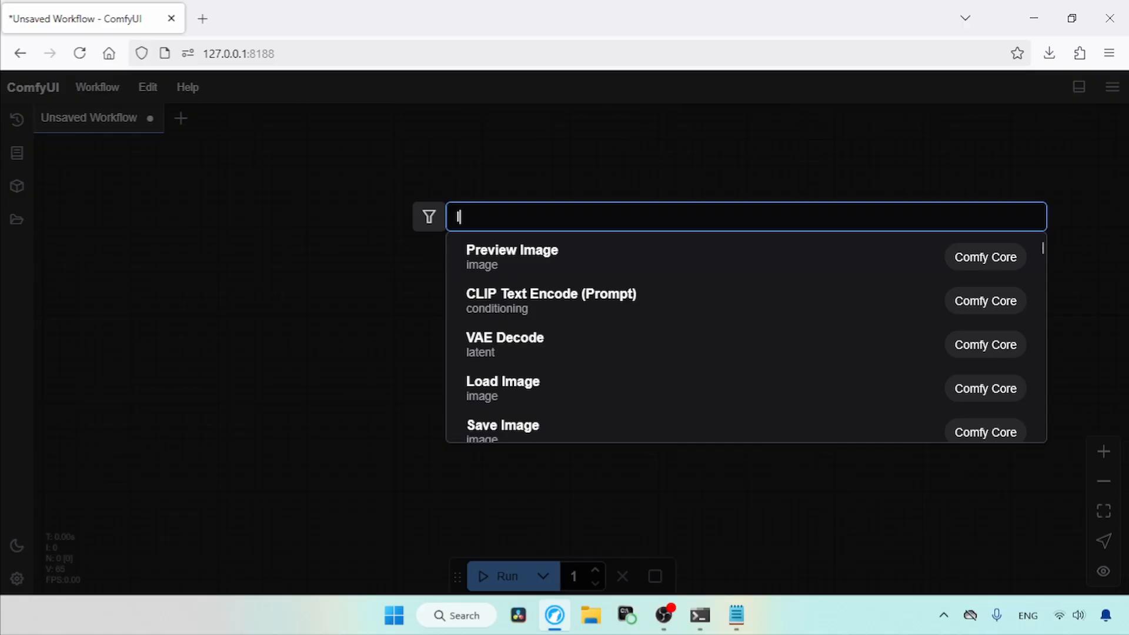
# Step: Add a Load Diffusion Model node set to hidream_i1_full_fp8.safetensors, then search for ModelSamplingSD3
pyautogui.write('load diffu')
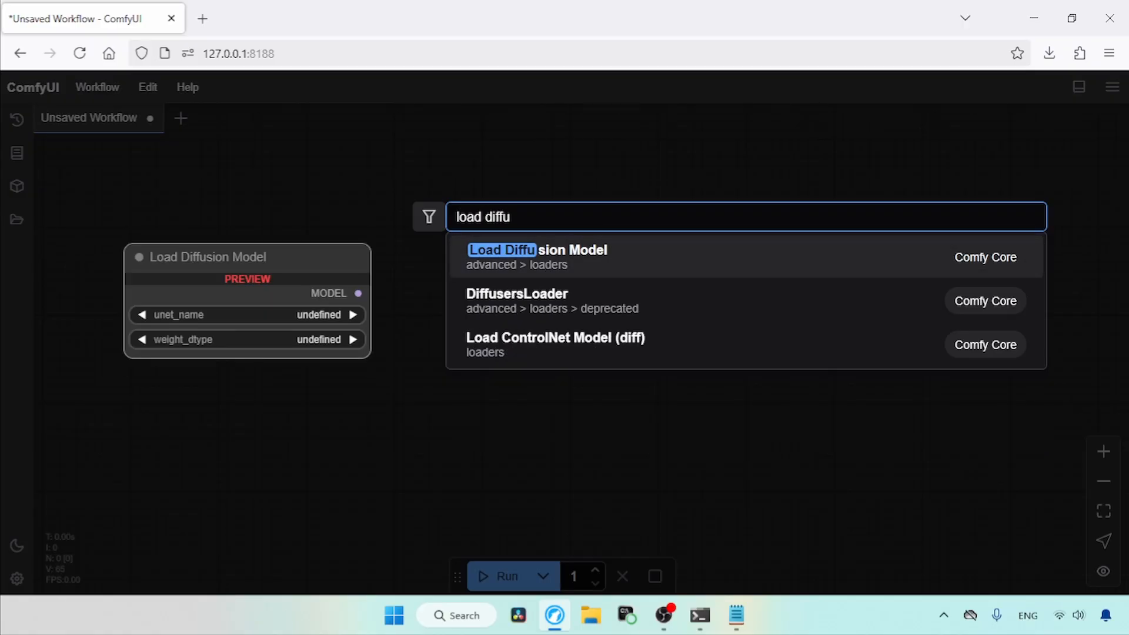
pyautogui.click(536, 249)
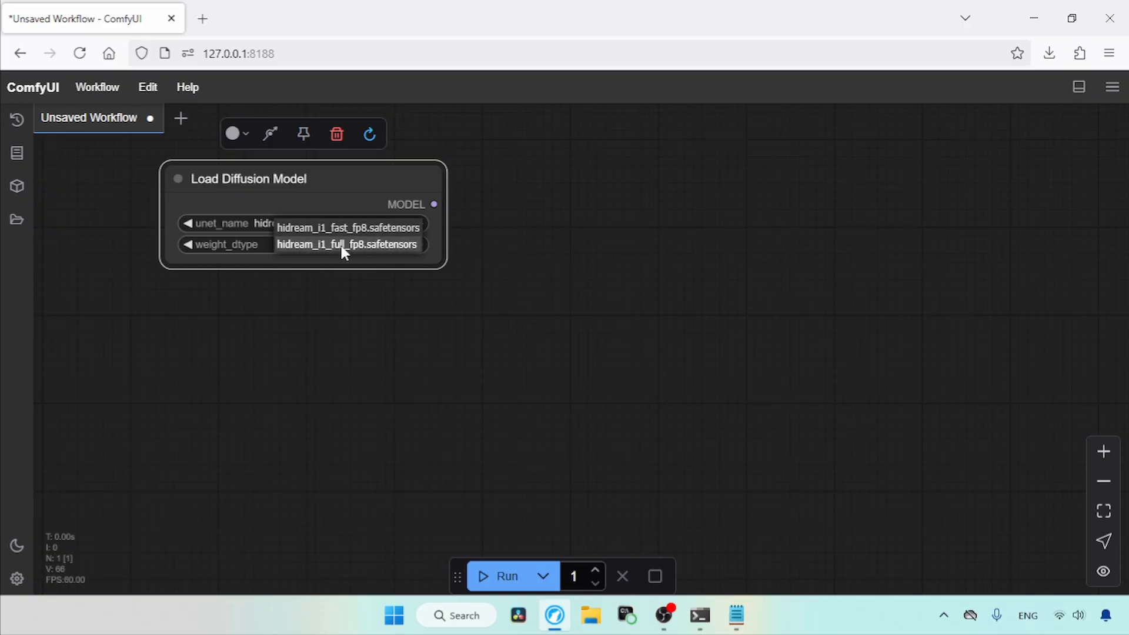
pyautogui.click(348, 244)
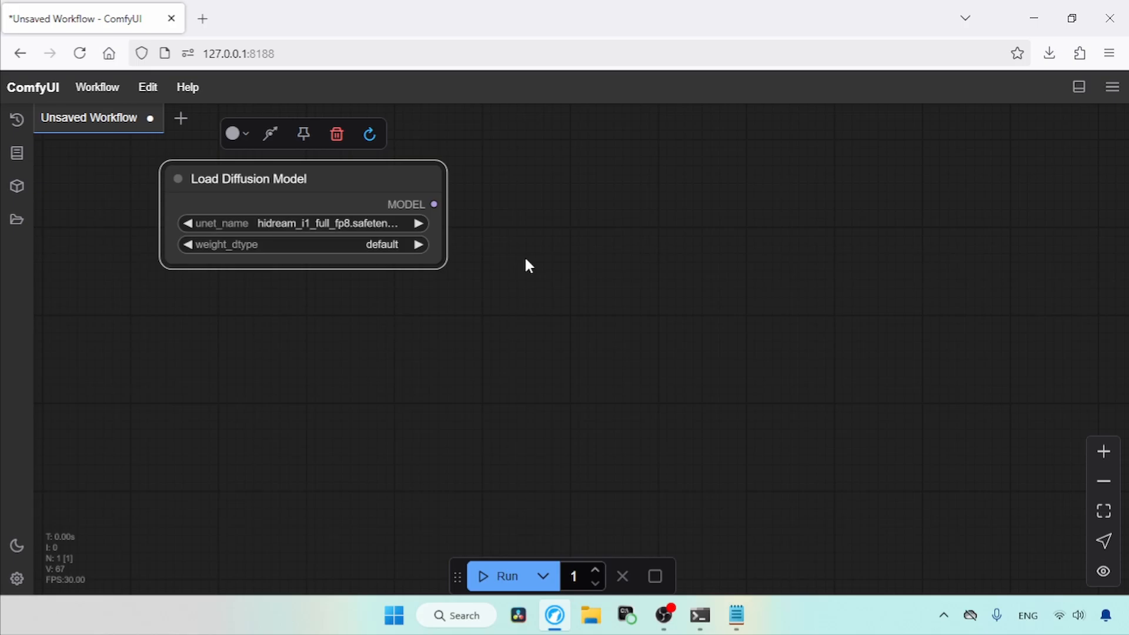
pyautogui.write('modelsampling')
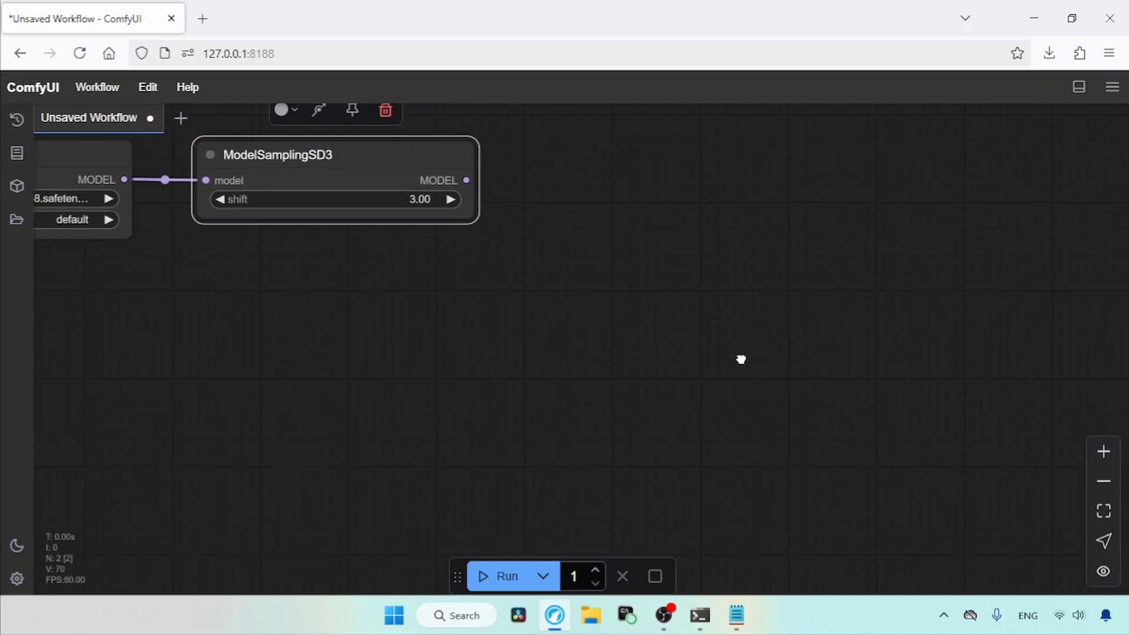
# Step: Add a KSampler and wire the ModelSamplingSD3 MODEL output into its model input
pyautogui.write('k')
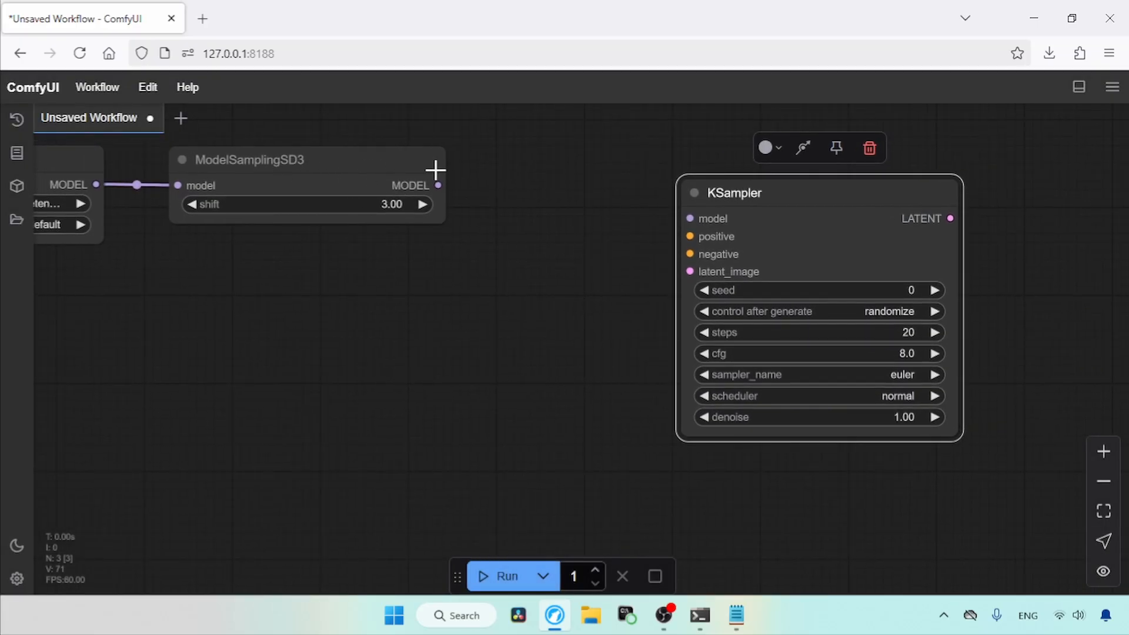
pyautogui.moveTo(437, 184); pyautogui.dragTo(691, 219)
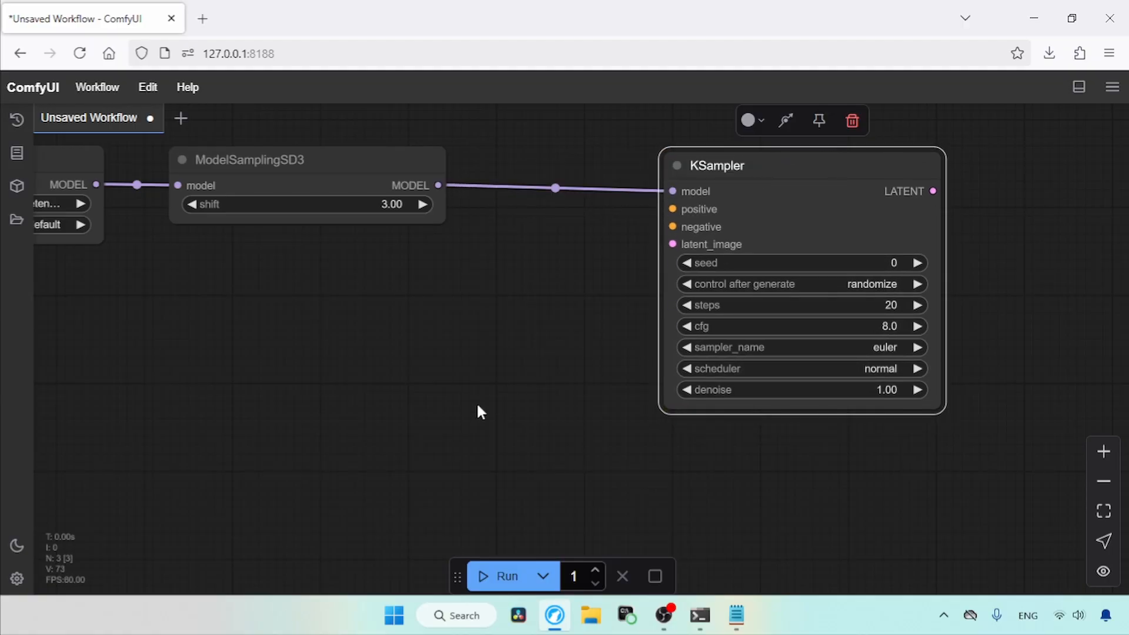
pyautogui.moveTo(481, 411); pyautogui.dragTo(390, 399)
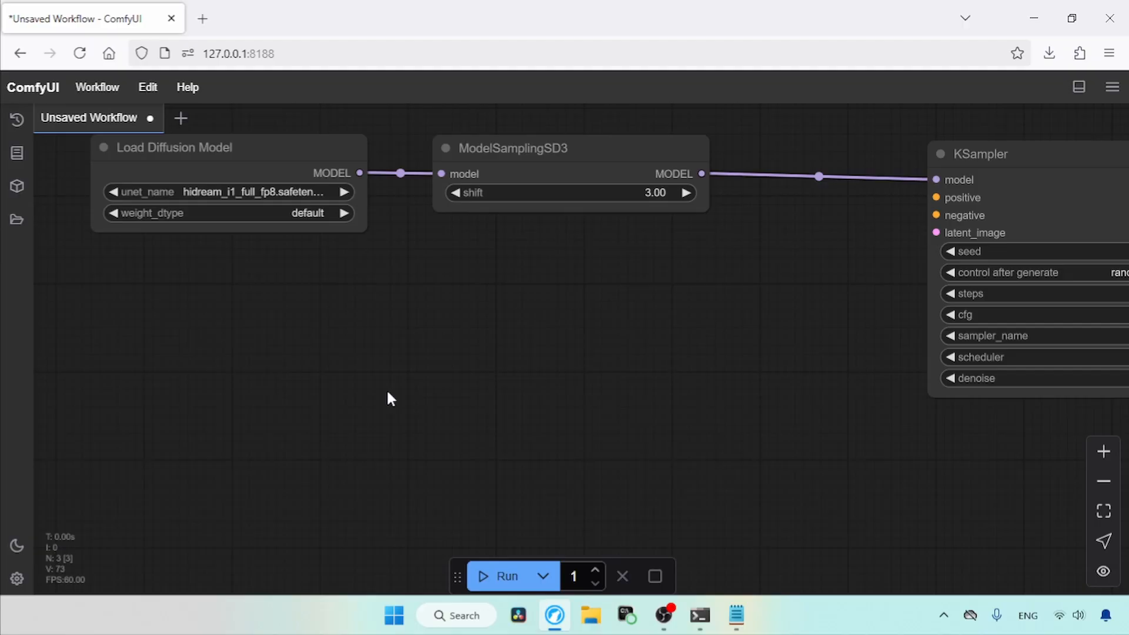
# Step: Add QuadrupleCLIPLoader with clip_g_hidream, clip_l_hidream, llama_3.1_8b_instruct_fp8_scaled and t5xxl_fp8_e4m3fn_scaled
pyautogui.write('quad')
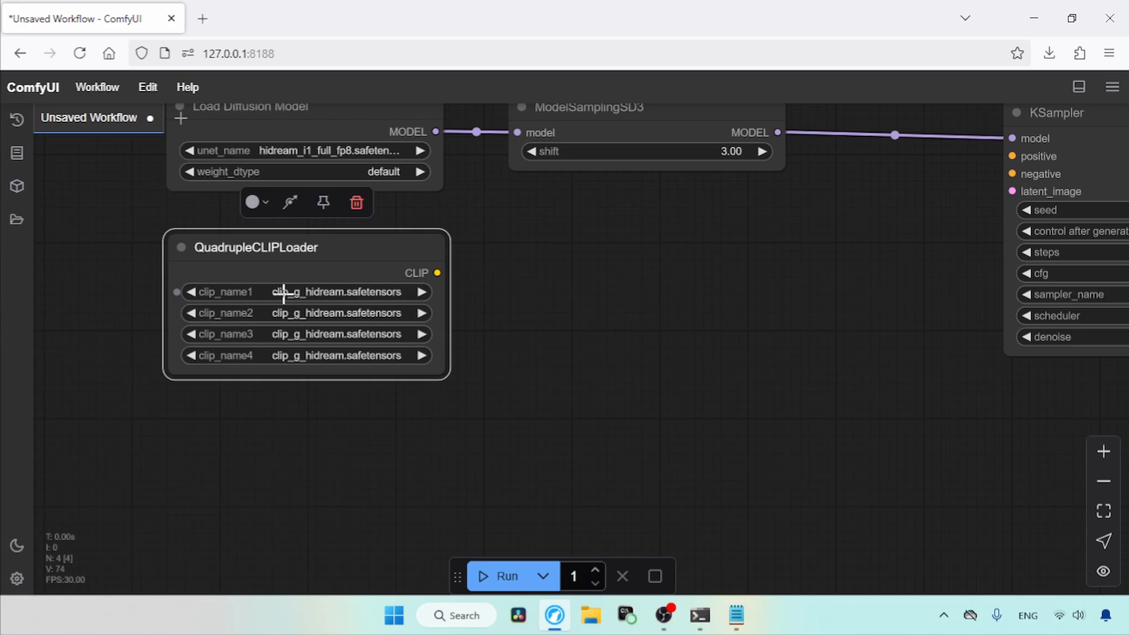
pyautogui.moveTo(251, 337)
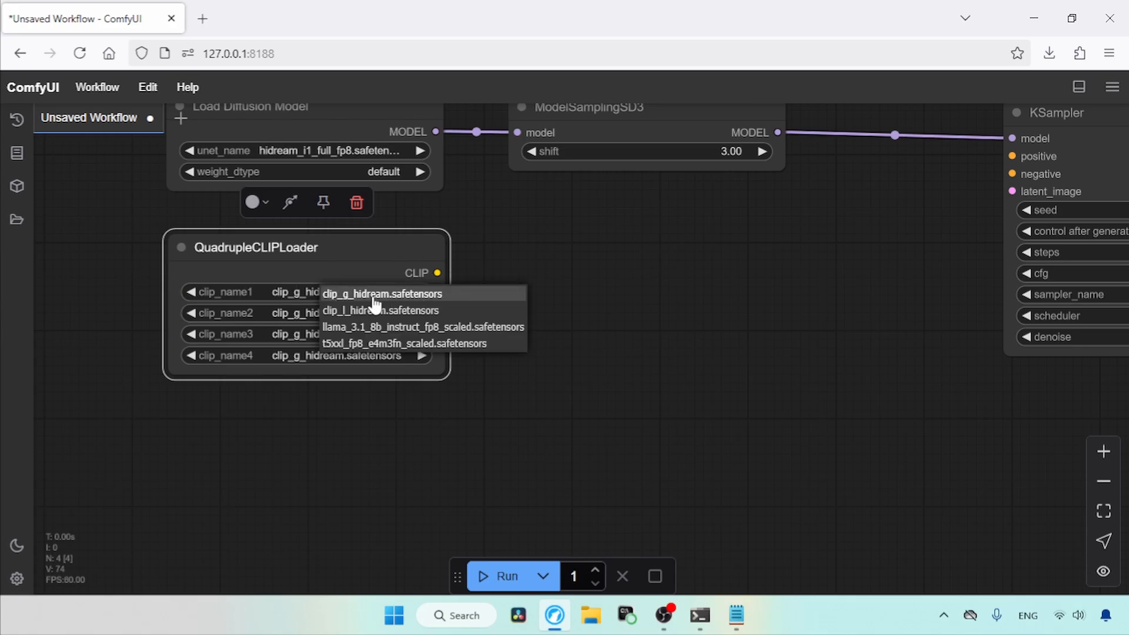
pyautogui.click(381, 293)
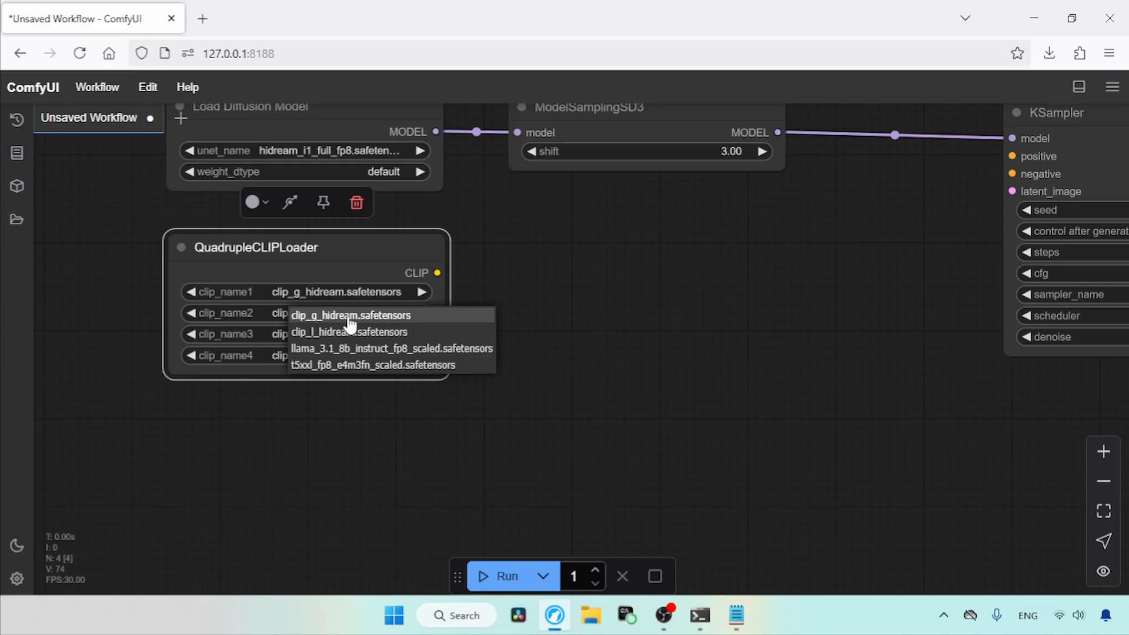
pyautogui.click(348, 331)
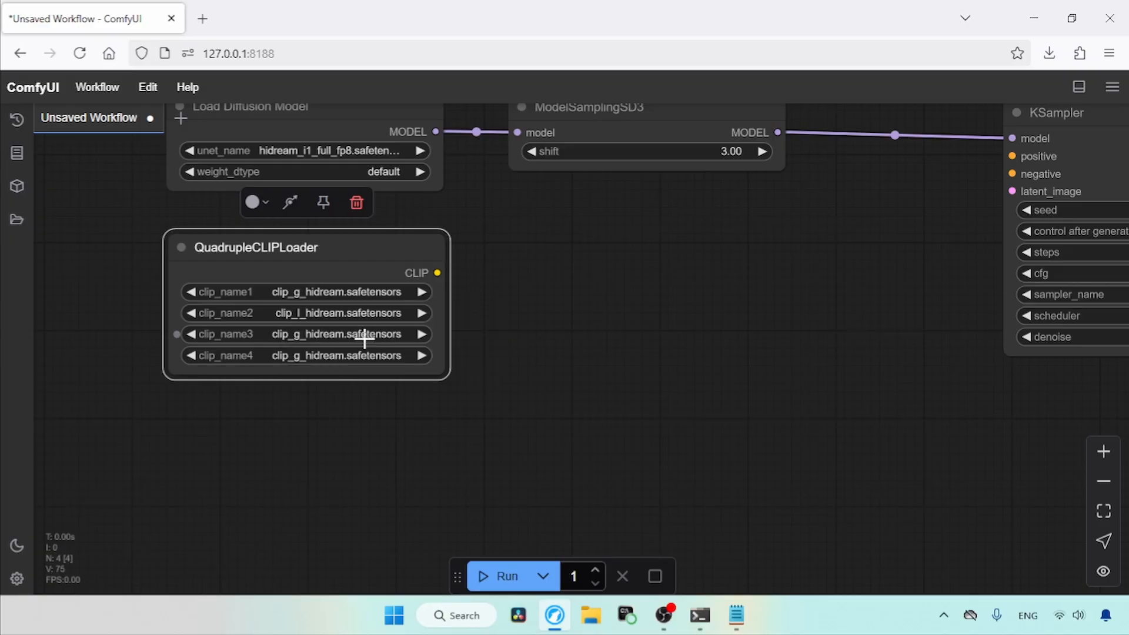
pyautogui.click(334, 333)
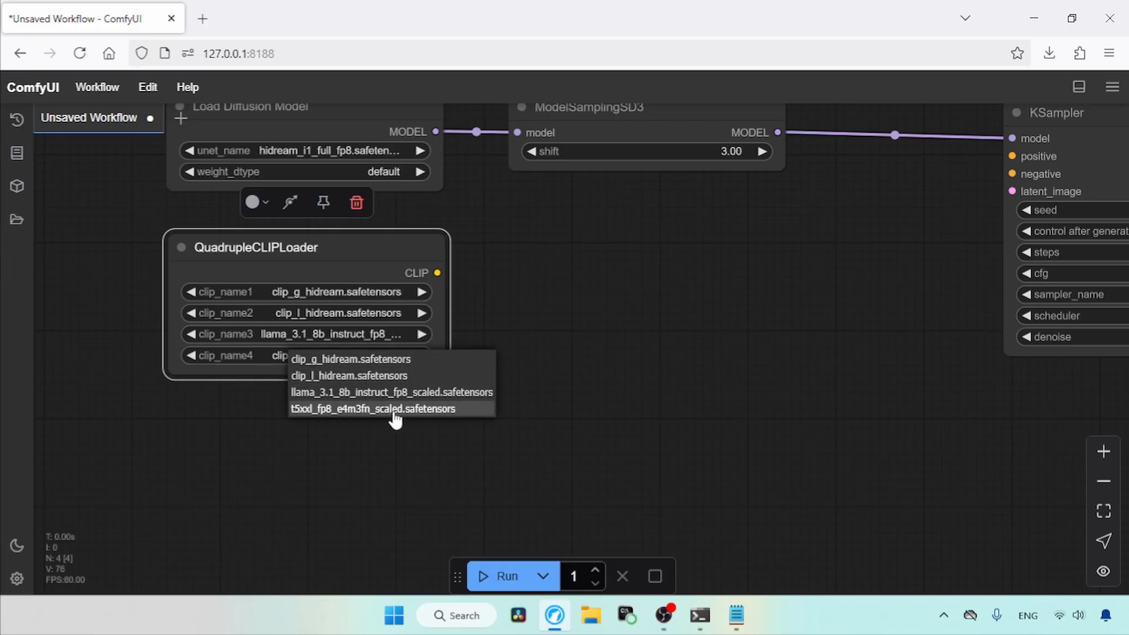
pyautogui.click(373, 408)
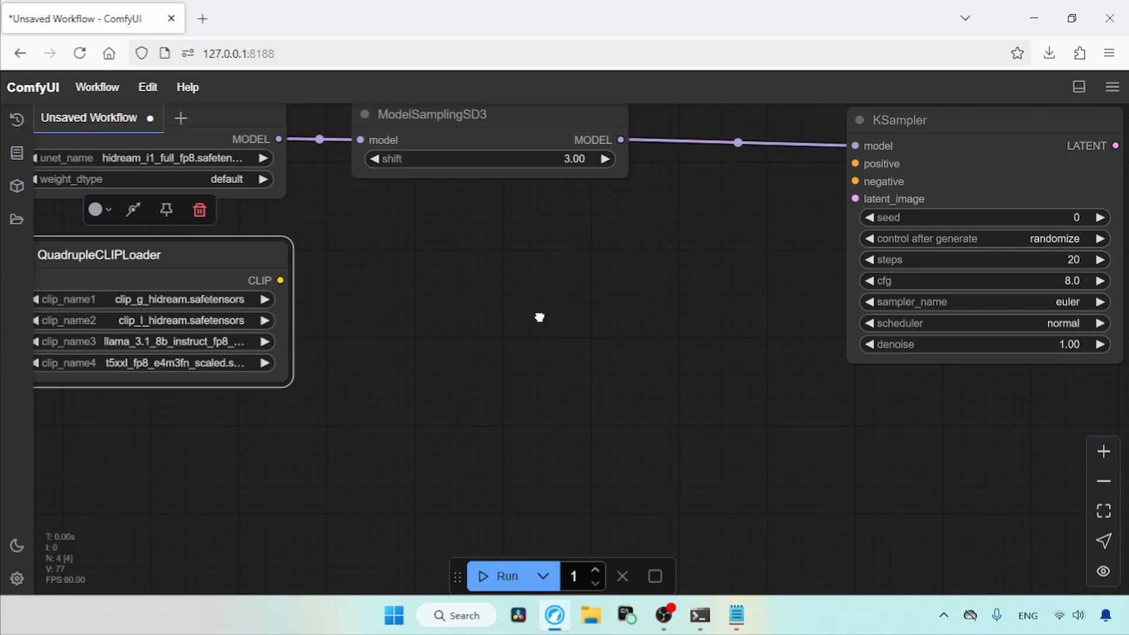
pyautogui.doubleClick(540, 317)
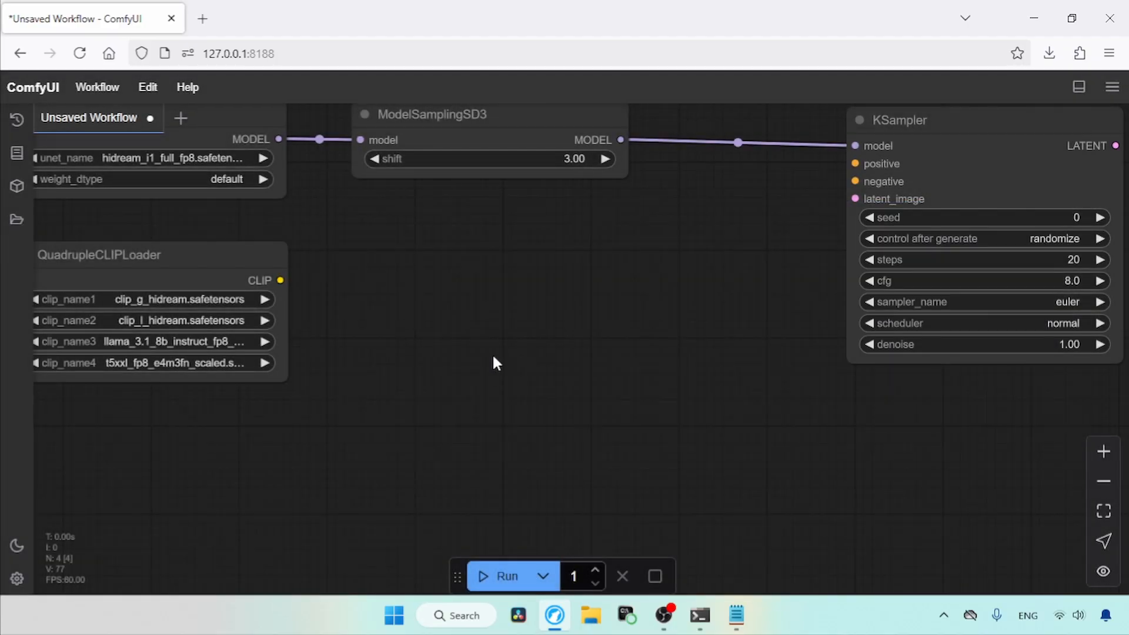
# Step: Add Positive and Negative Prompt CLIP Text Encode nodes, feed both from CLIP and wire conditioning into the KSampler
pyautogui.doubleClick(495, 363)
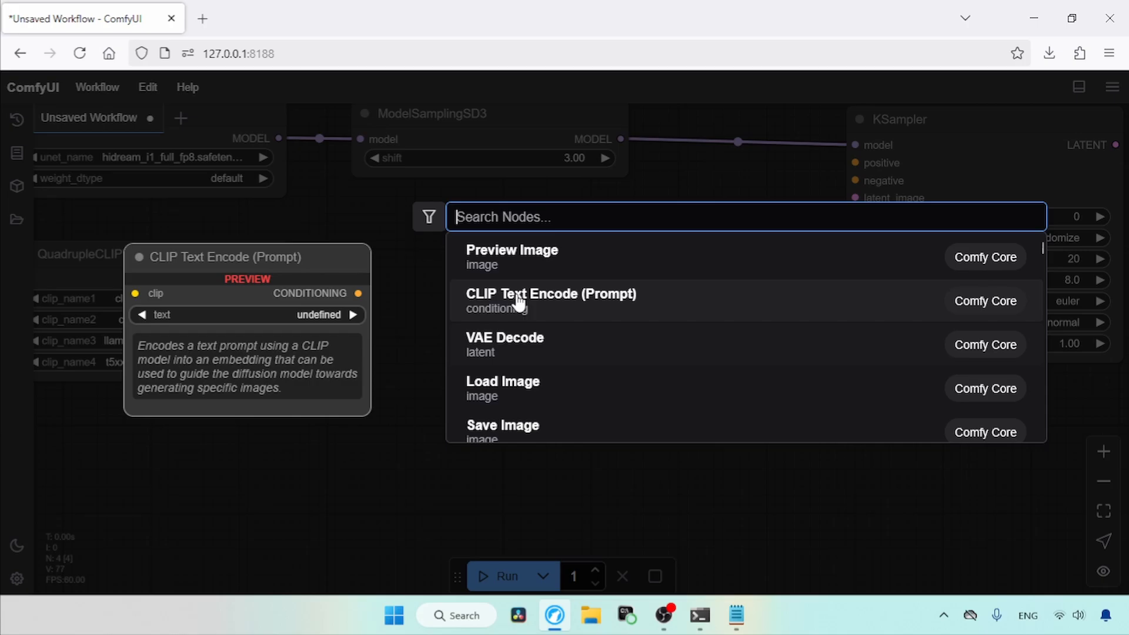
pyautogui.click(550, 299)
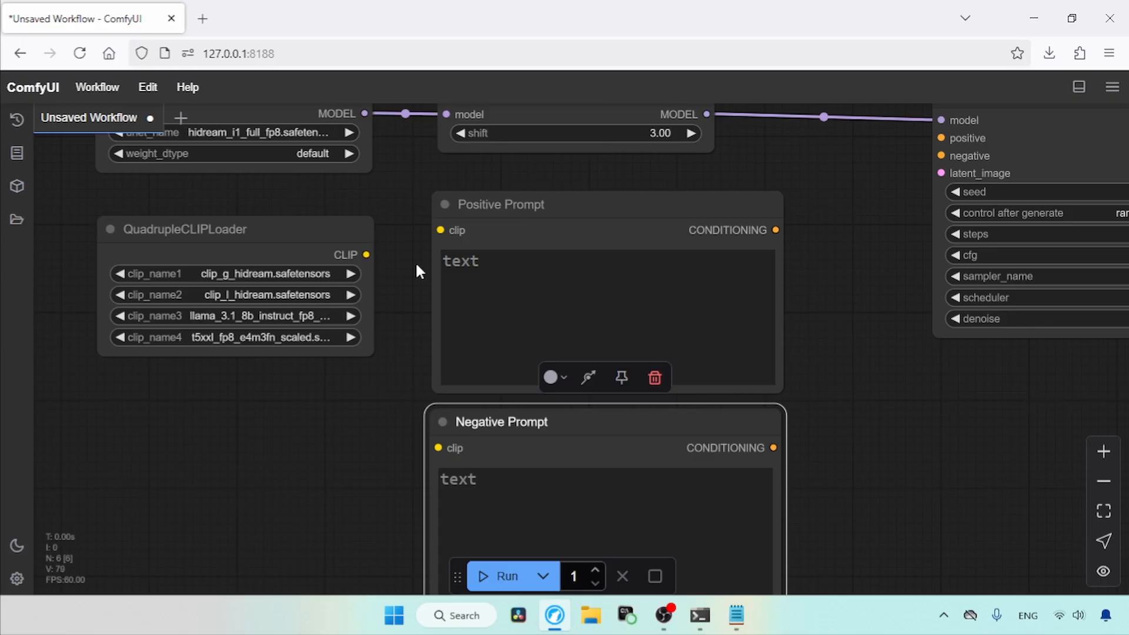
pyautogui.moveTo(366, 254); pyautogui.dragTo(442, 230)
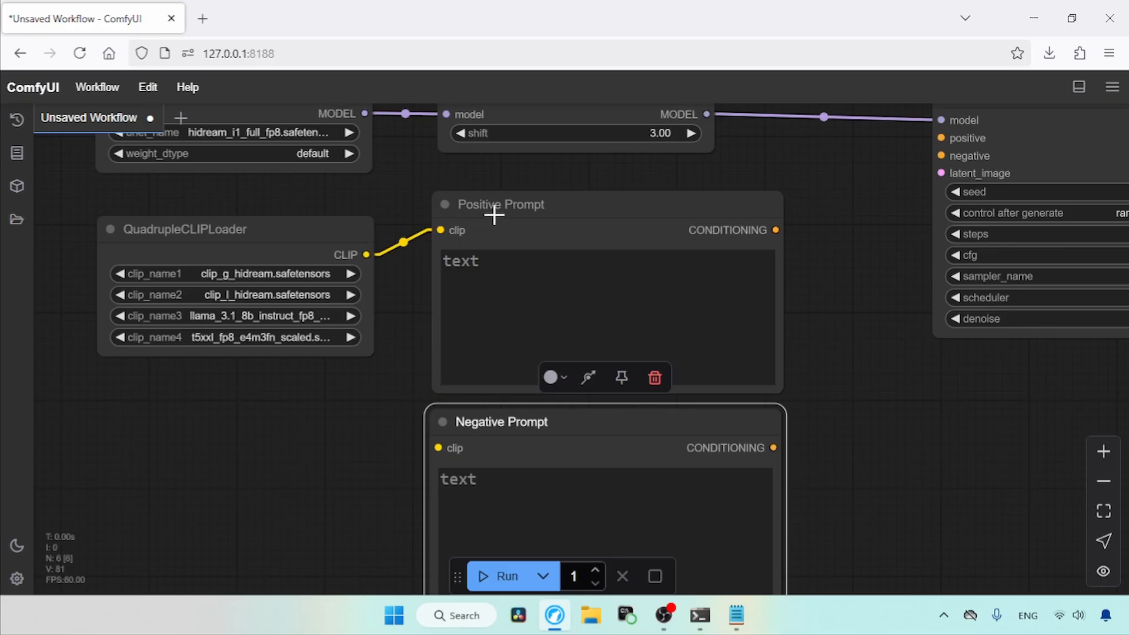
pyautogui.moveTo(367, 254); pyautogui.dragTo(437, 448)
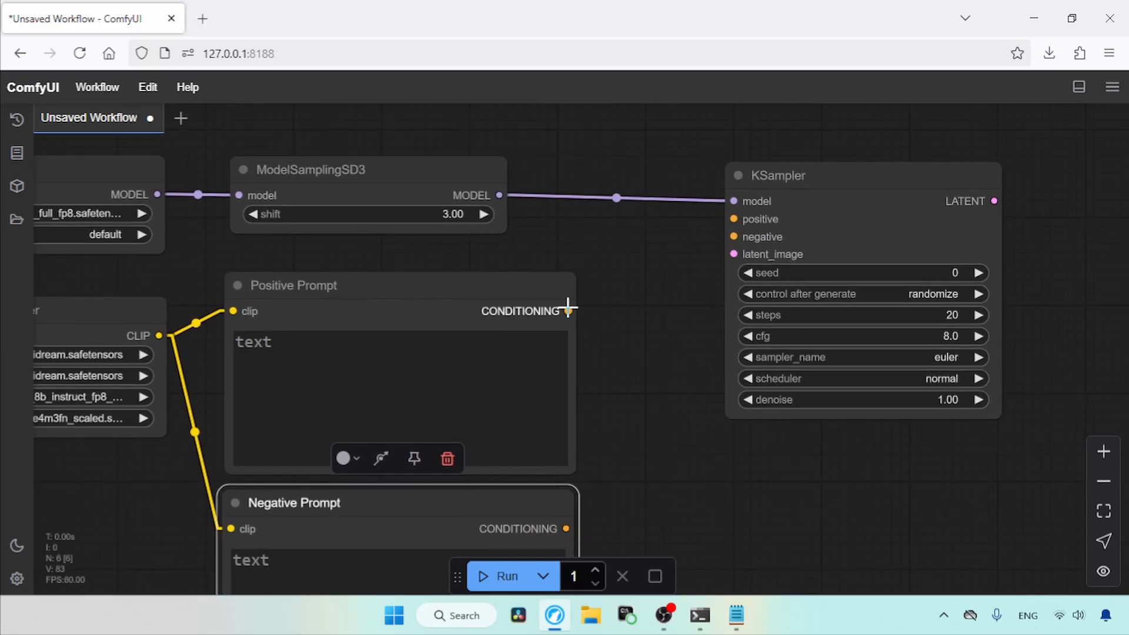
pyautogui.moveTo(568, 310); pyautogui.dragTo(734, 219)
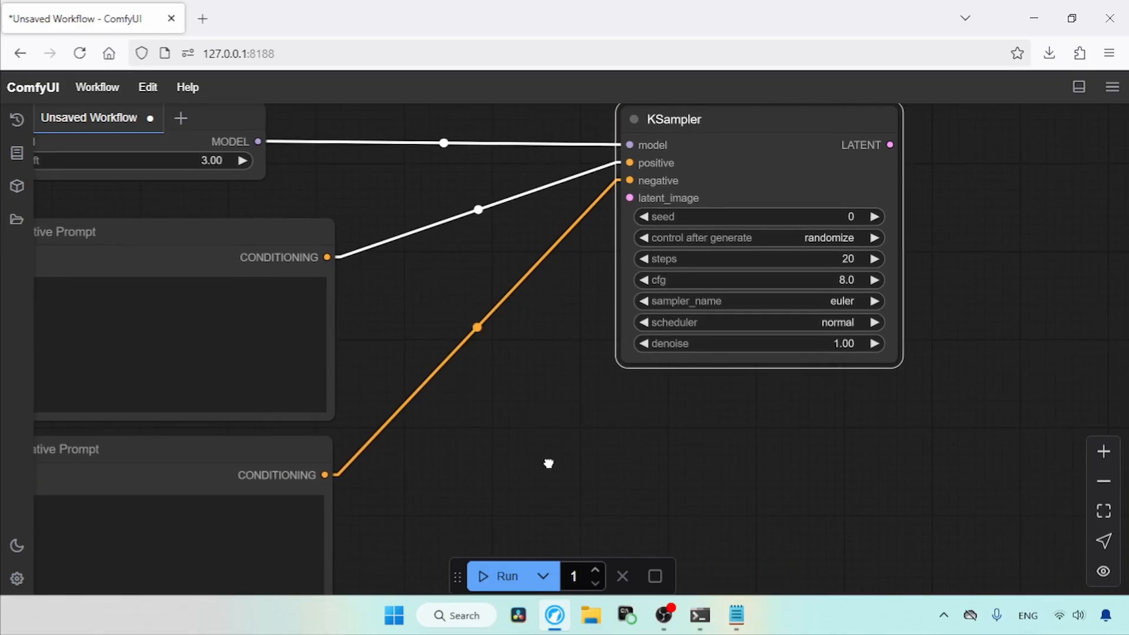
# Step: Add EmptySD3LatentImage into the KSampler latent input and set steps 30, cfg 5.0
pyautogui.write('empty')
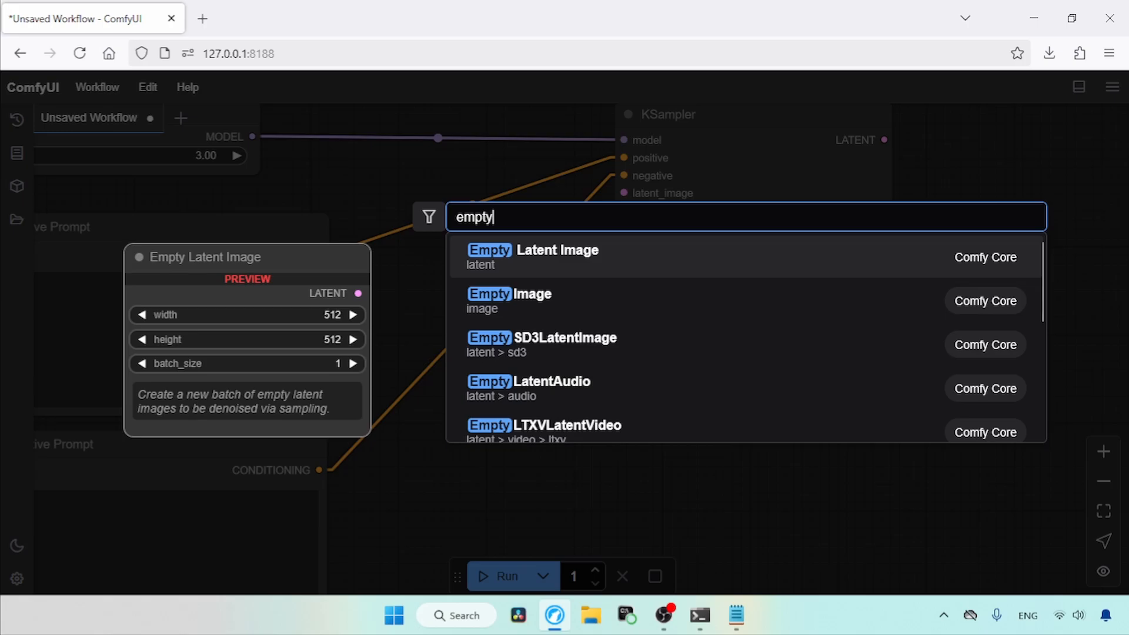
pyautogui.click(541, 344)
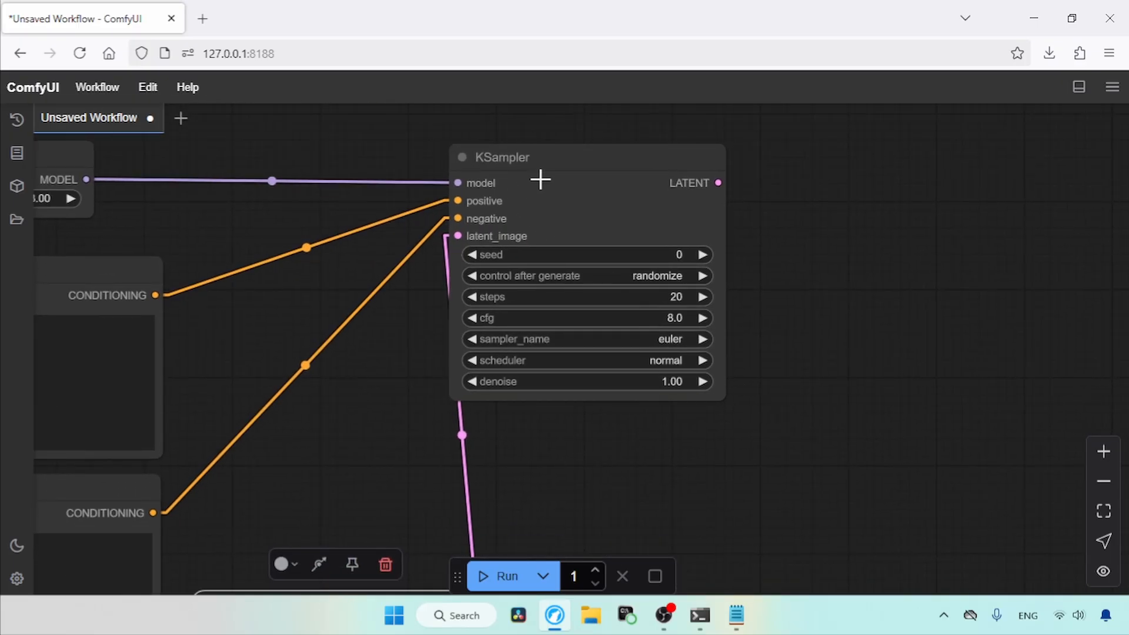
pyautogui.doubleClick(562, 296)
pyautogui.write('30')
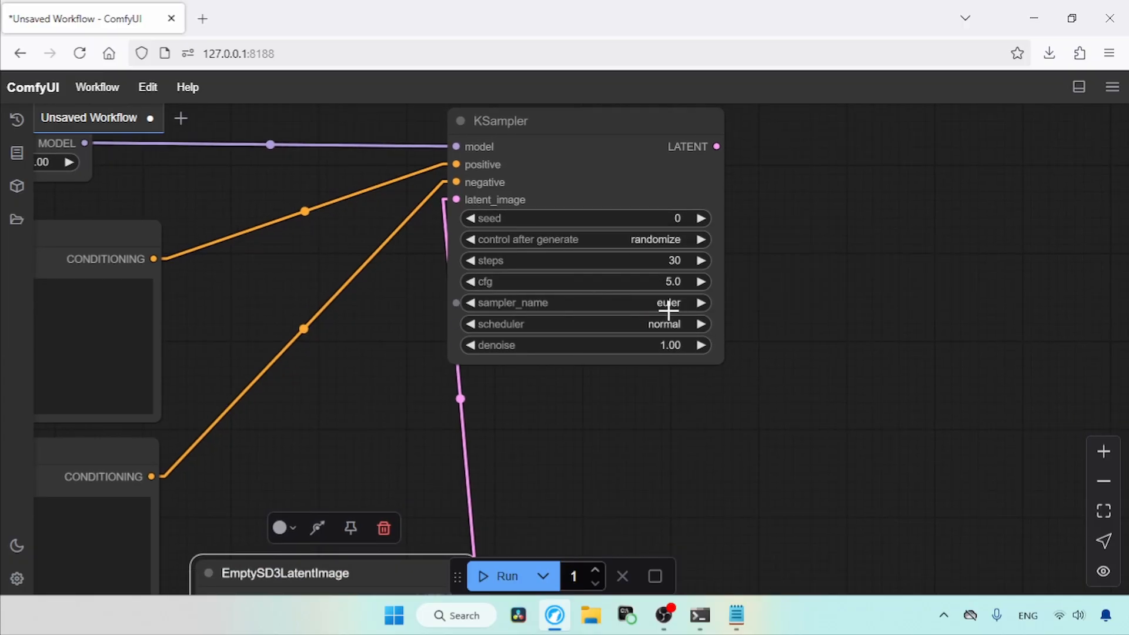
pyautogui.click(583, 325)
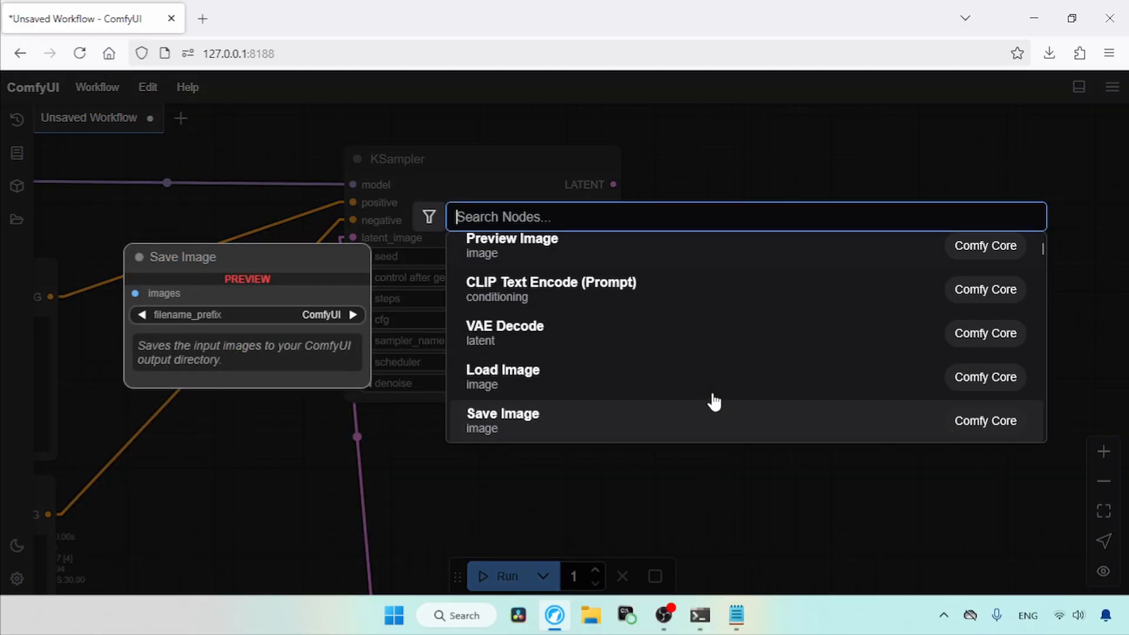
# Step: Add a VAE Decode for the KSampler latent and feed its vae input from a VAELoader
pyautogui.click(504, 325)
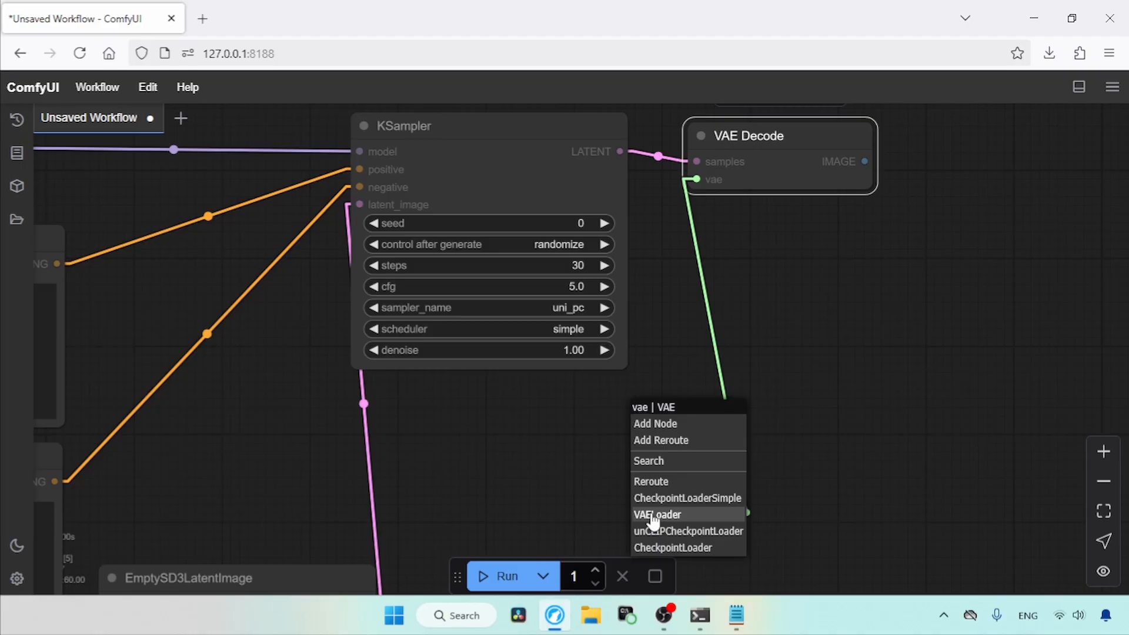
pyautogui.click(656, 514)
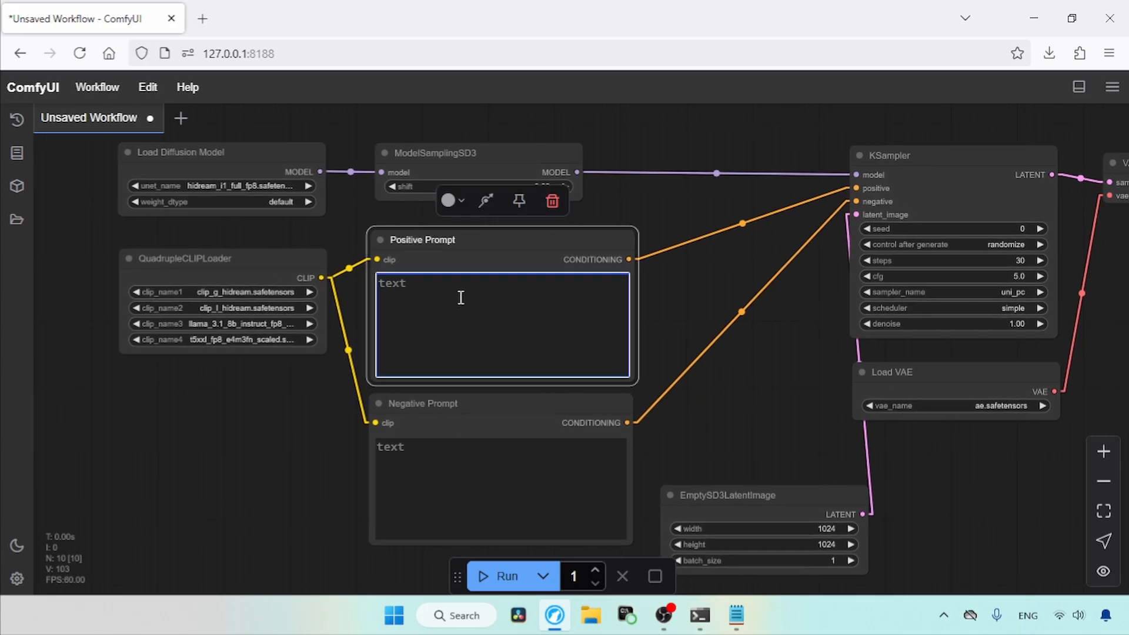
pyautogui.moveTo(421, 541)
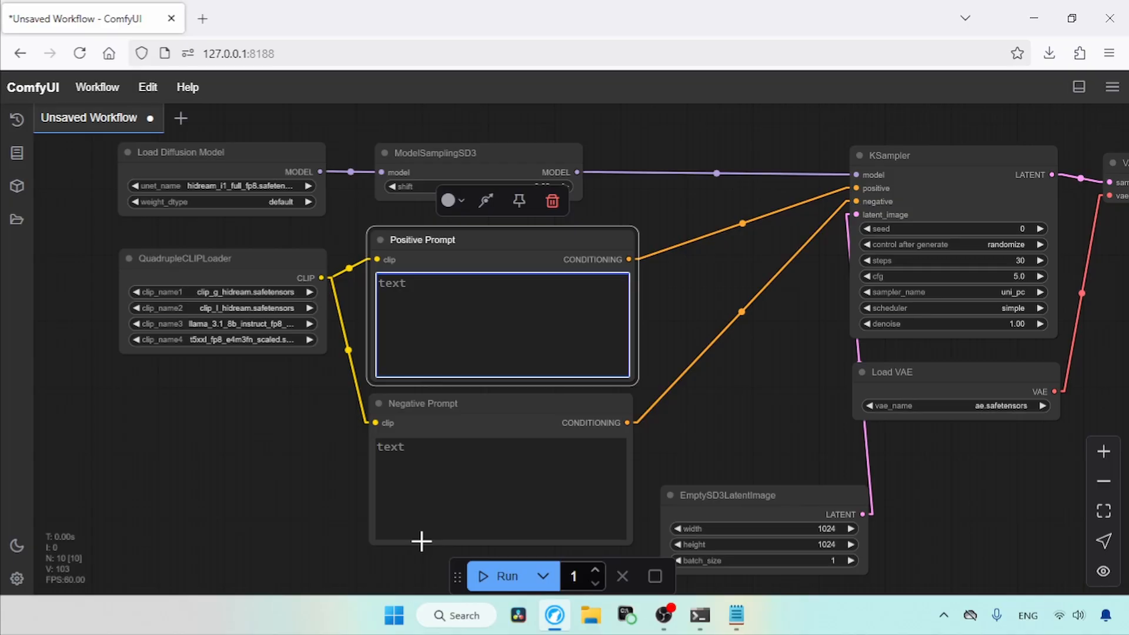
# Step: Paste the balcony selfie description as the positive prompt and write 'blurry, bad quality' as the negative
pyautogui.click(501, 489)
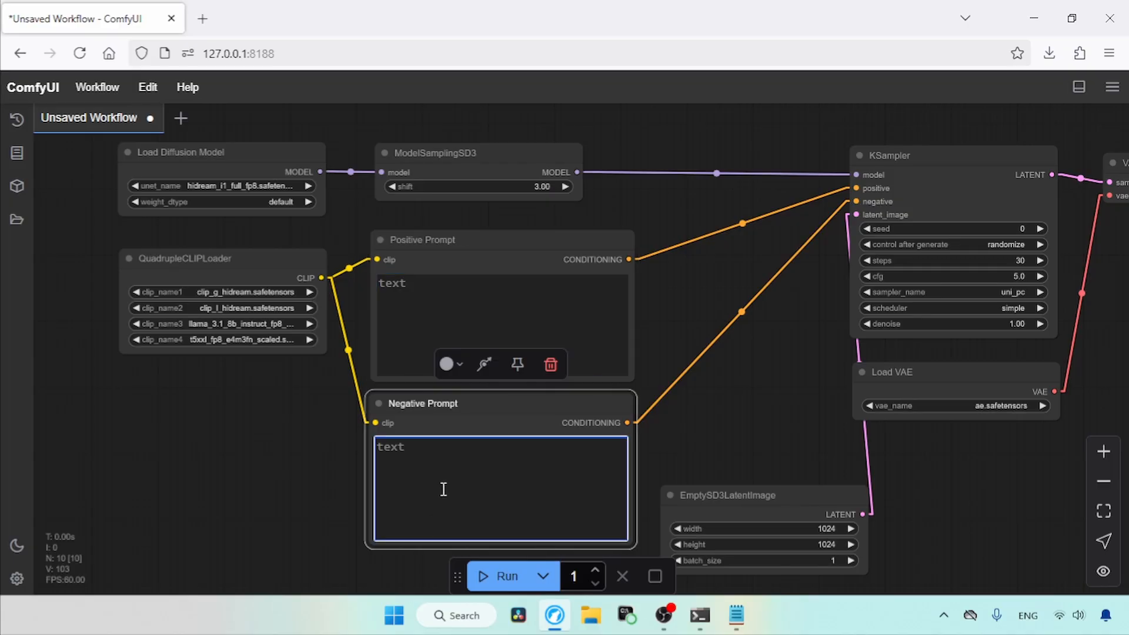
pyautogui.moveTo(703, 407)
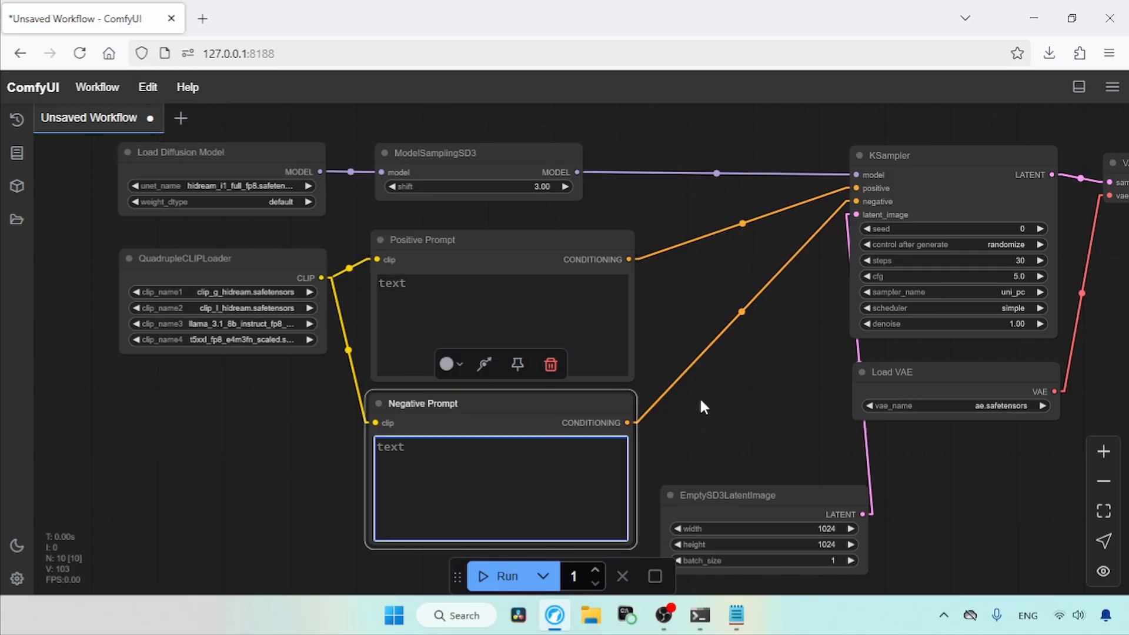
pyautogui.click(736, 615)
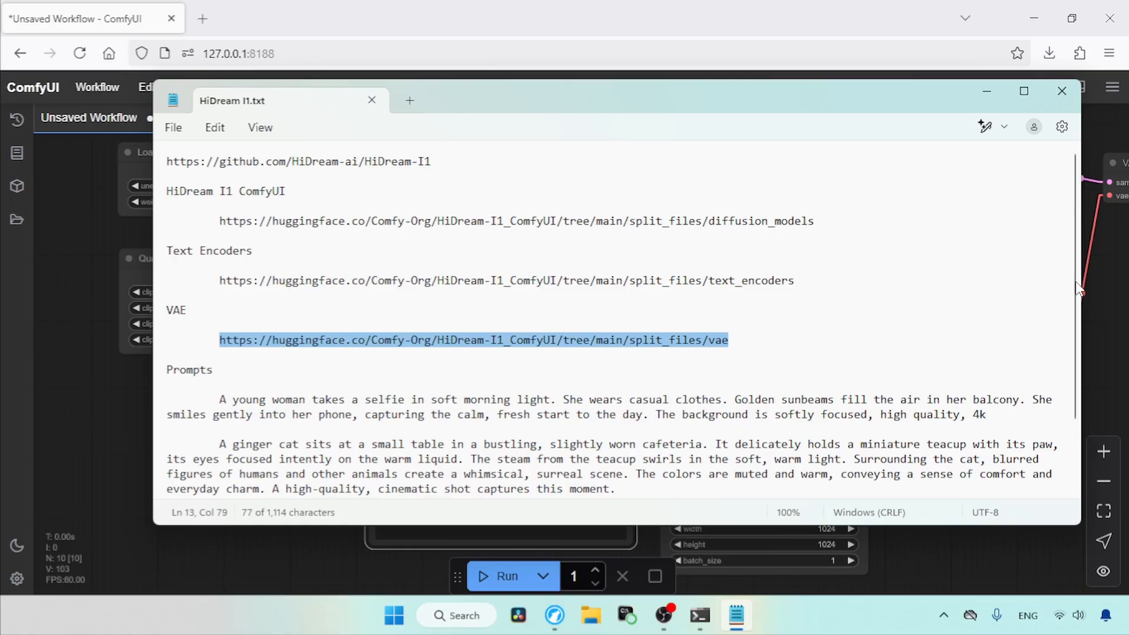
pyautogui.scroll(-3)
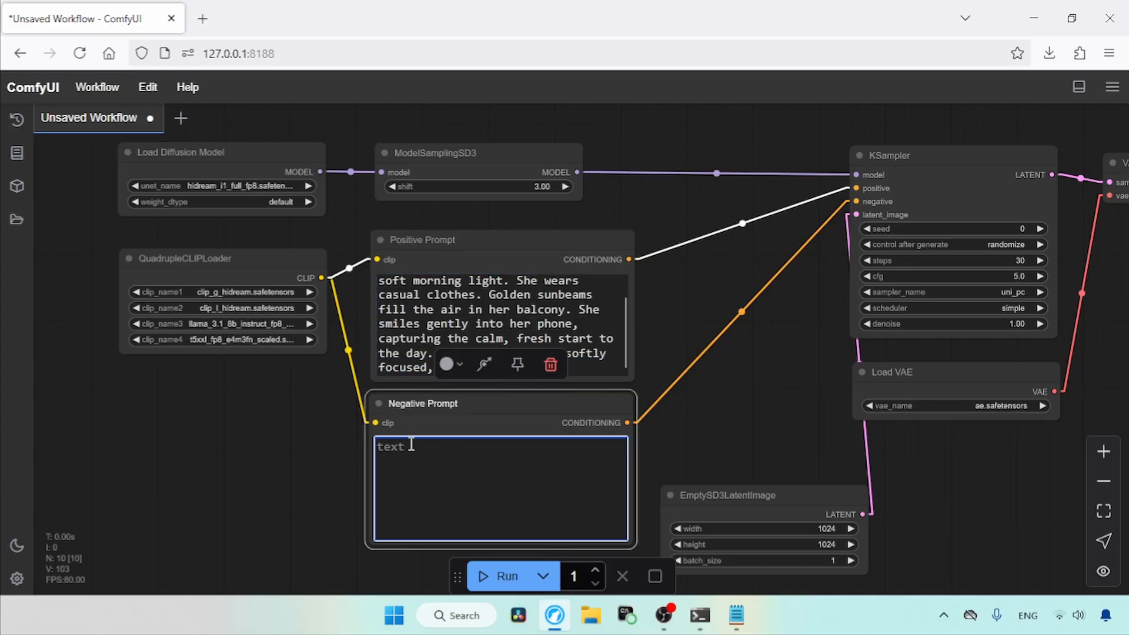
pyautogui.write('blurry,')
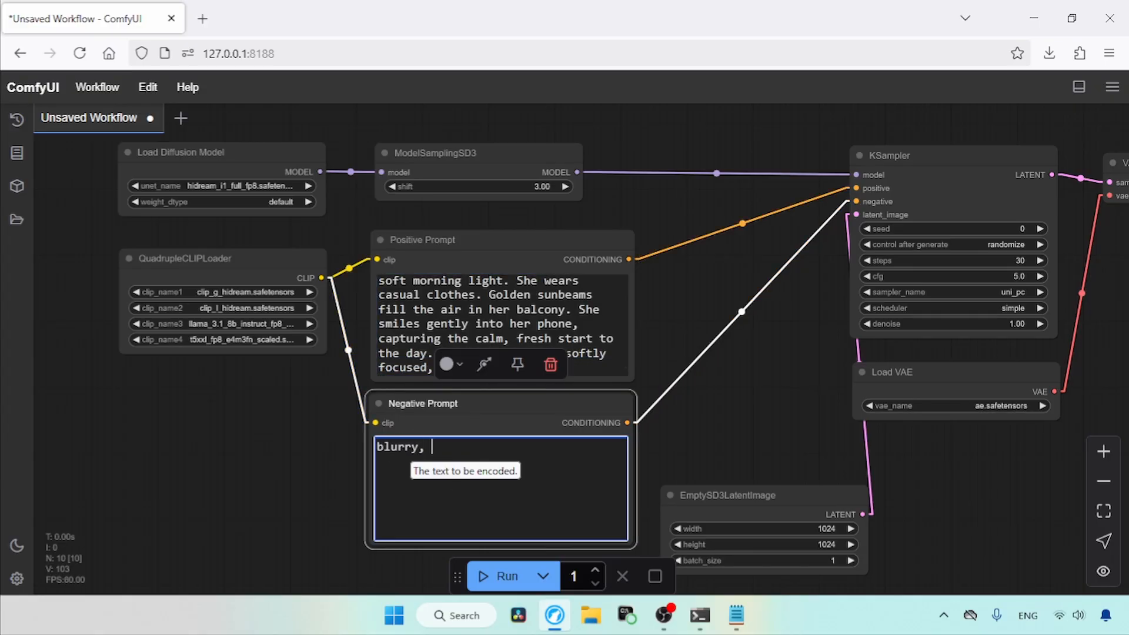
pyautogui.write('bad quality')
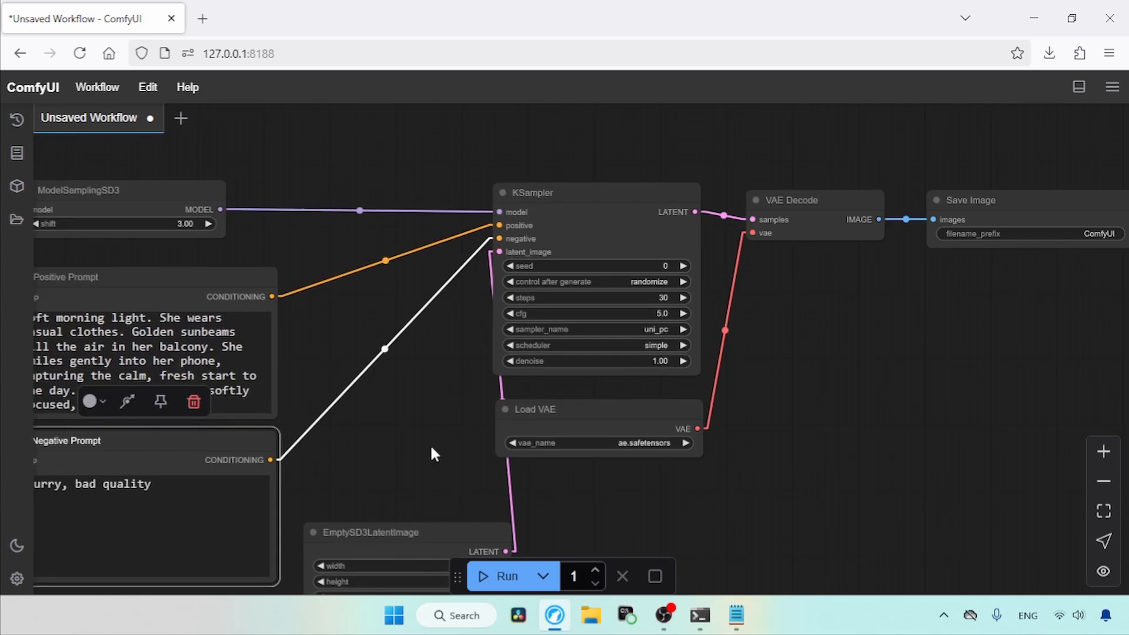
# Step: Run the workflow to produce the selfie image and view it at full size
pyautogui.click(505, 576)
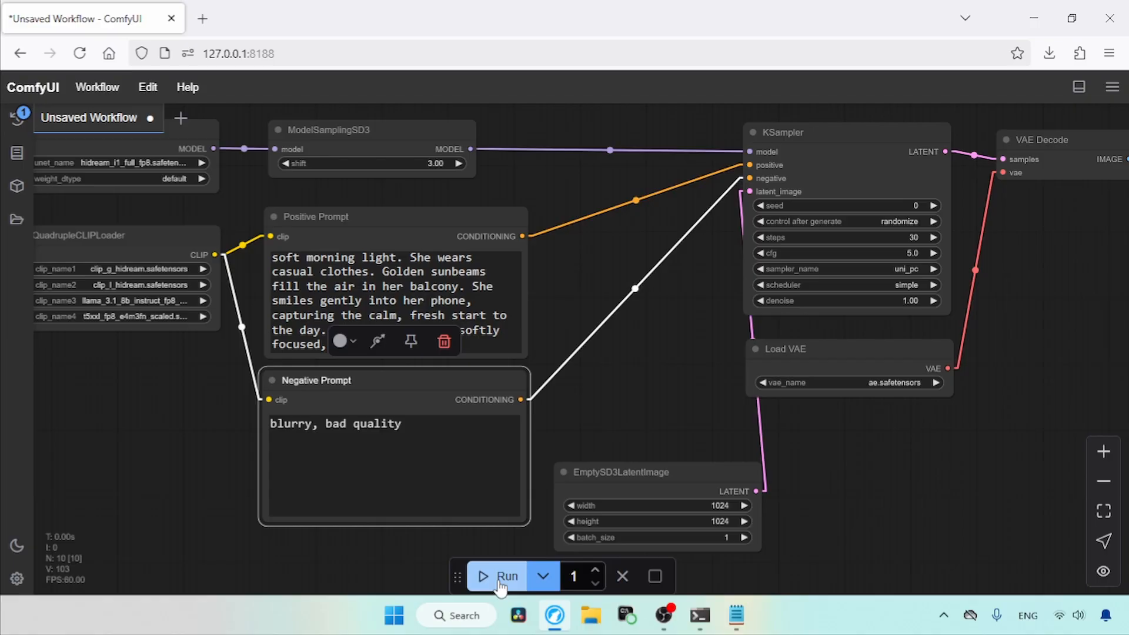
pyautogui.click(506, 576)
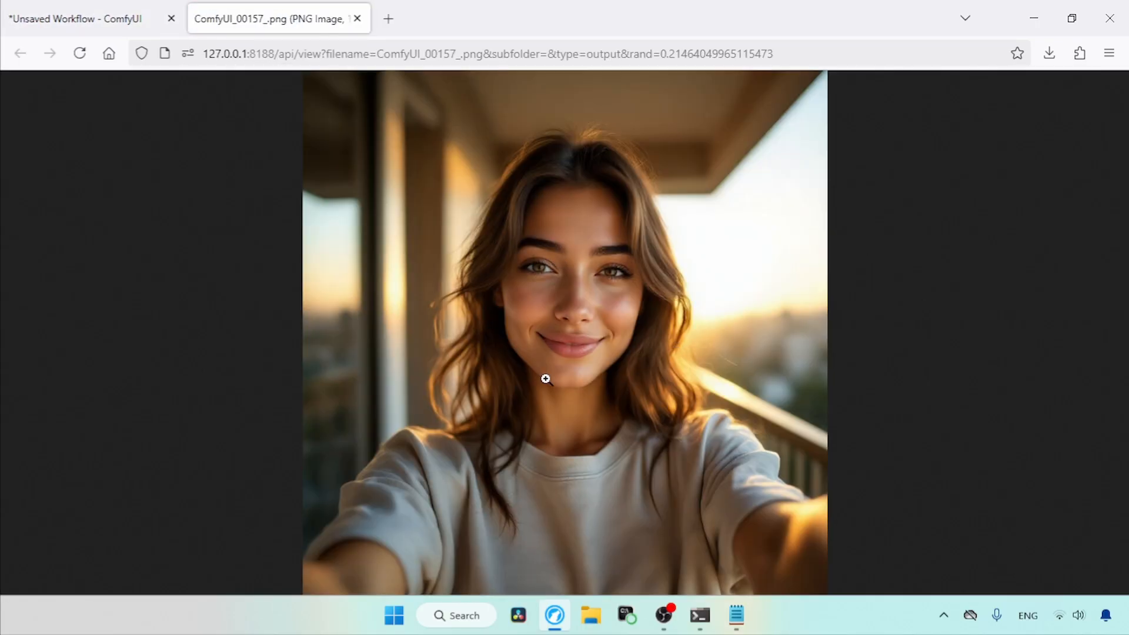
pyautogui.click(75, 17)
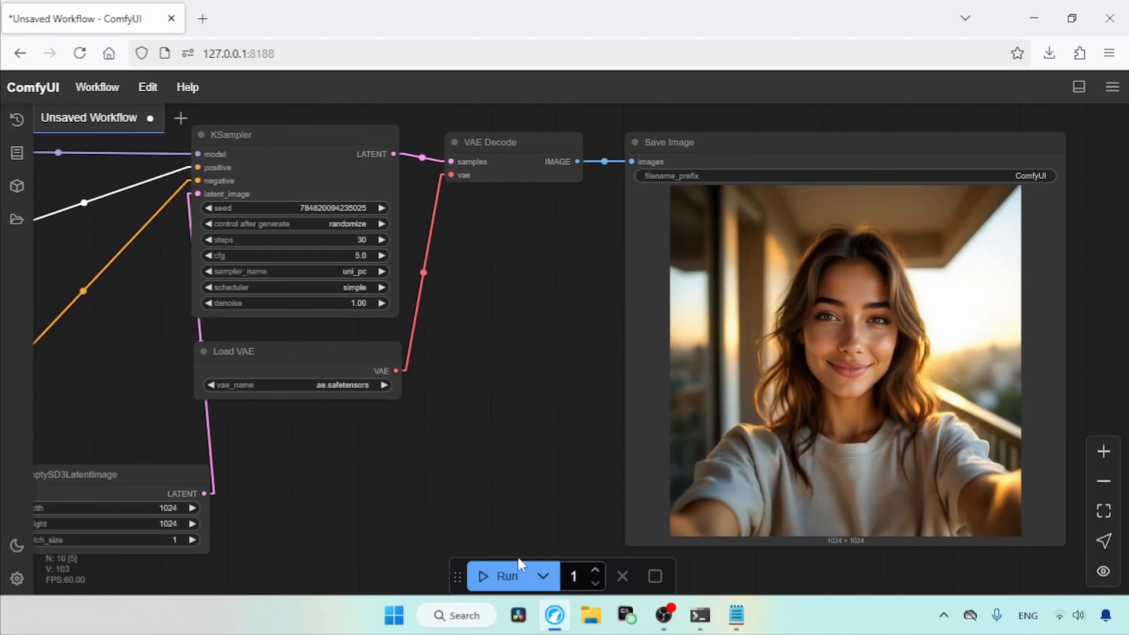
# Step: Run again with the ginger cat teacup prompt and view the resulting cafeteria cat image
pyautogui.click(505, 576)
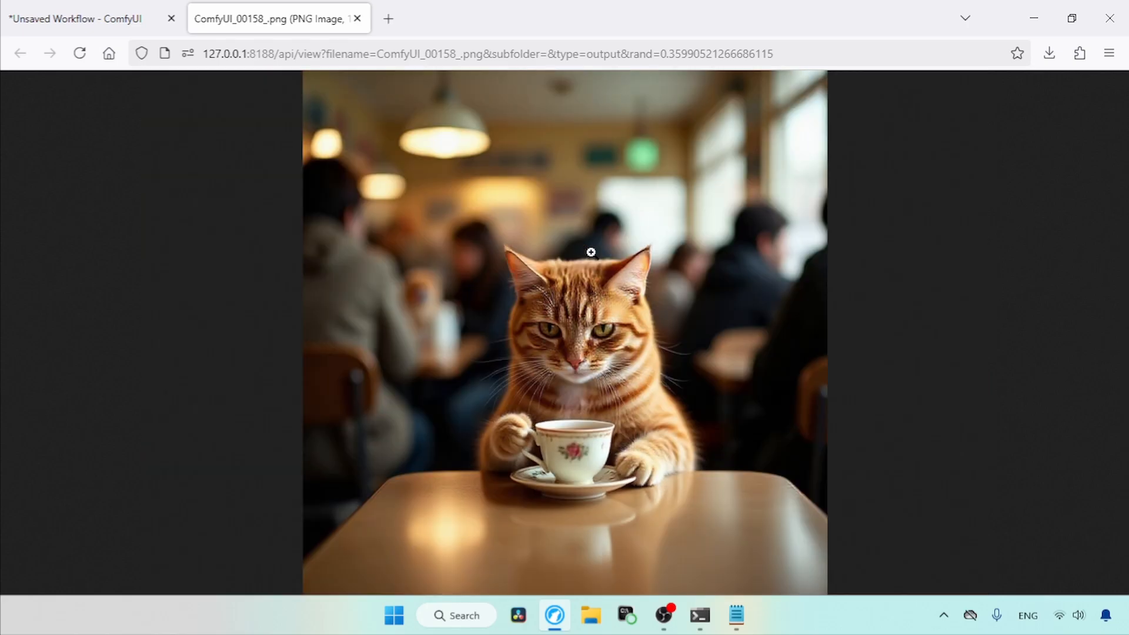
pyautogui.moveTo(590, 463)
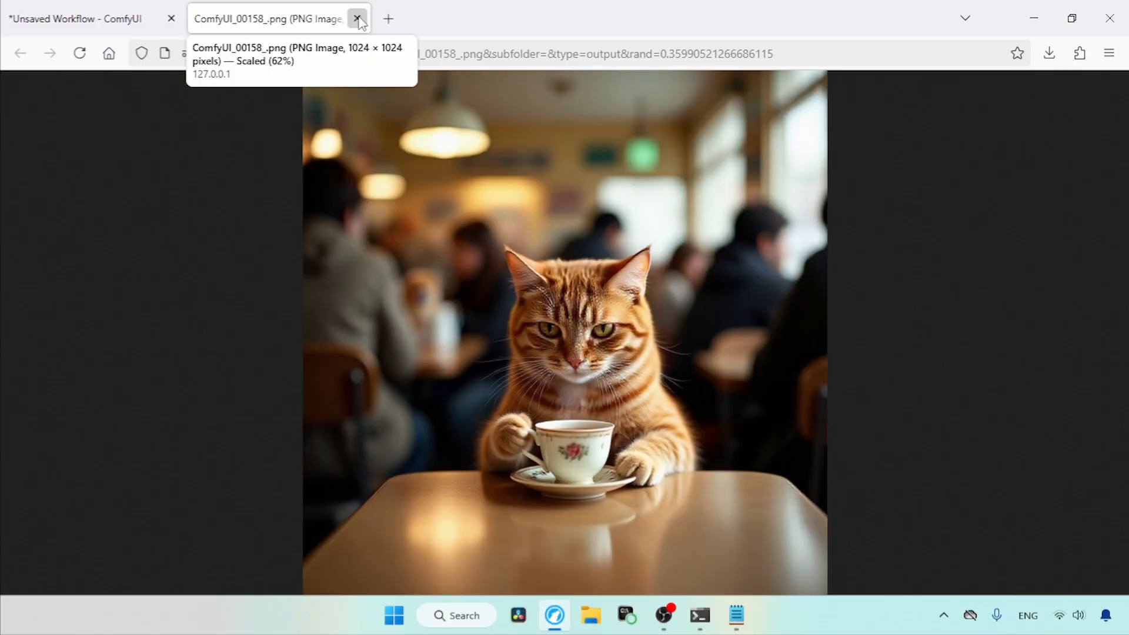
pyautogui.click(357, 18)
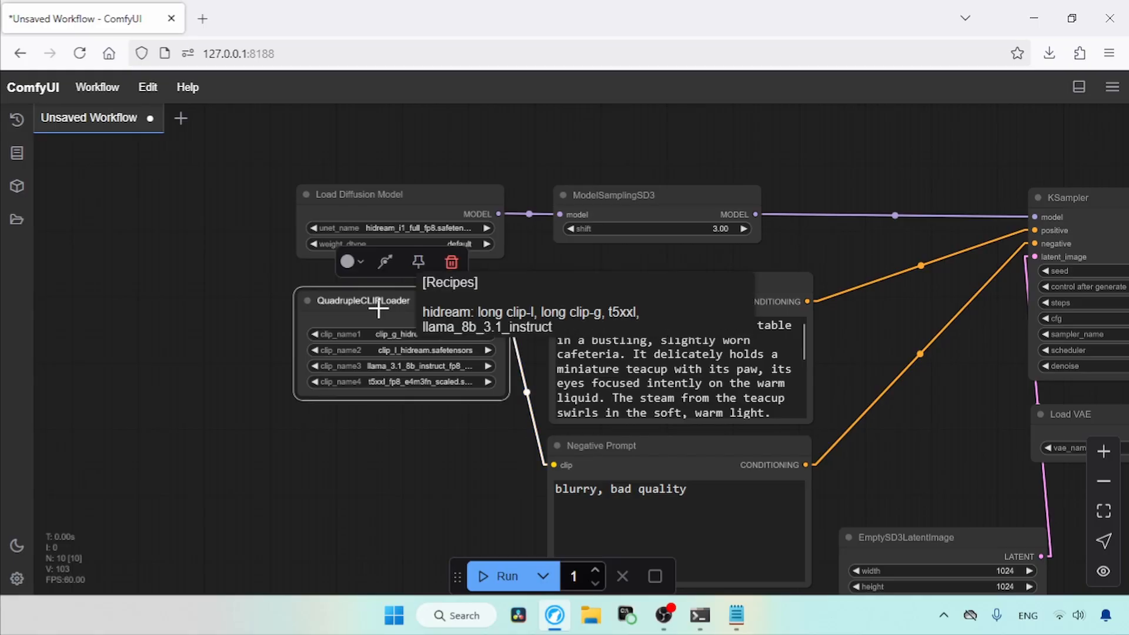
# Step: Add a DualCLIPLoader with llama 3.1 8b and t5xxl encoders, type hidream, feeding both prompts
pyautogui.write('dual')
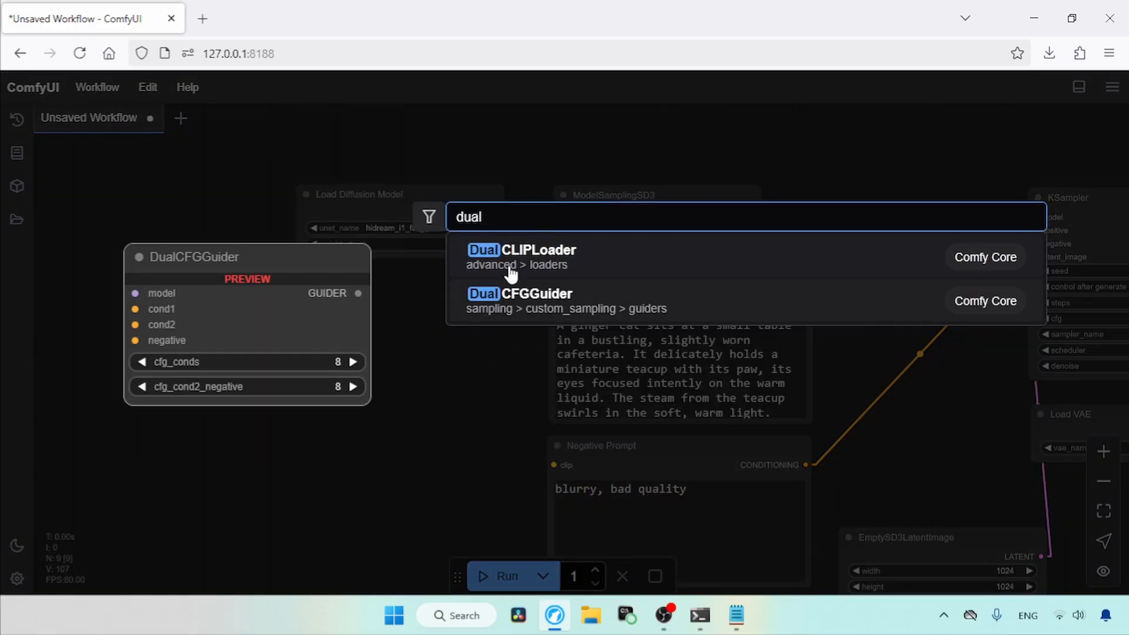
pyautogui.click(520, 249)
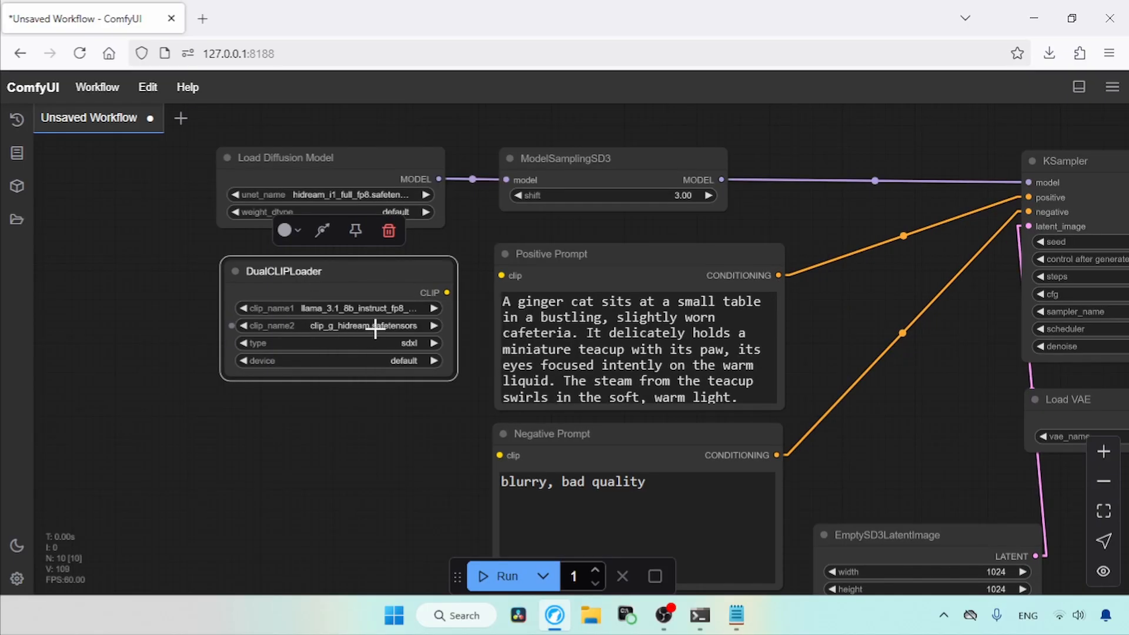
pyautogui.click(337, 326)
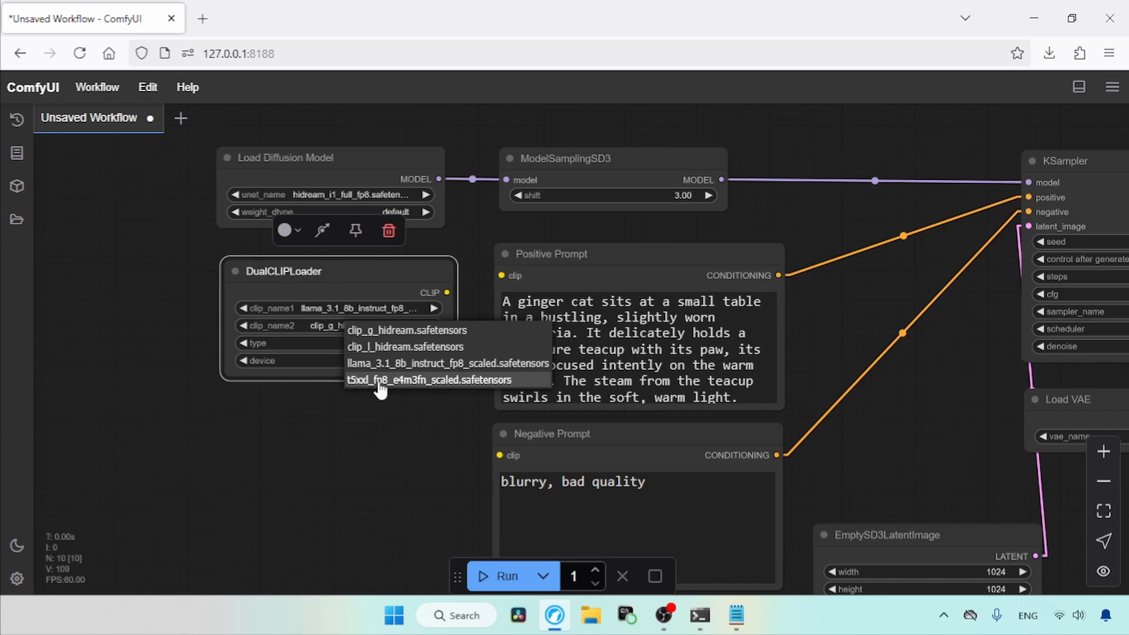
pyautogui.click(426, 380)
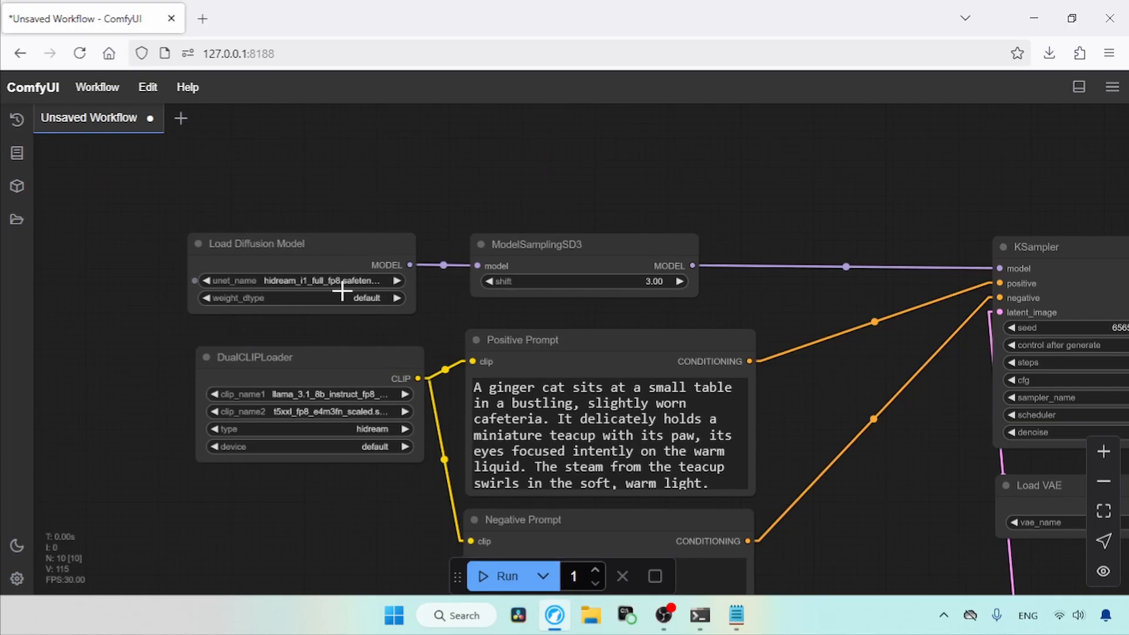
# Step: Load the hidream_i1_fast_fp8 model and set the KSampler to 16 steps, cfg 1.0, lcm
pyautogui.click(302, 280)
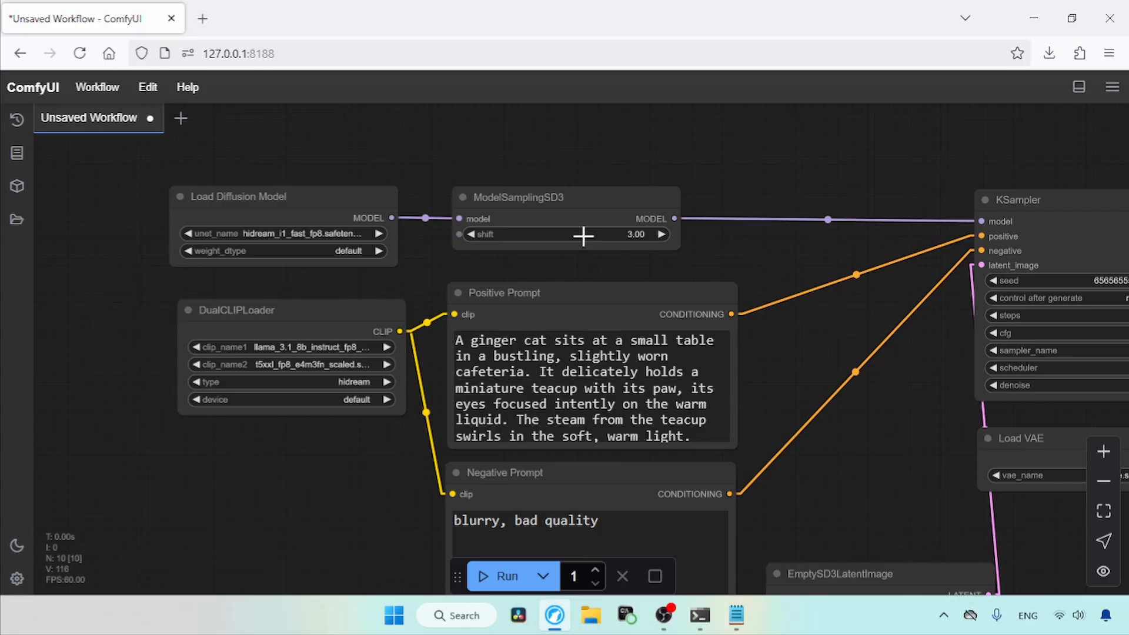
pyautogui.moveTo(754, 261)
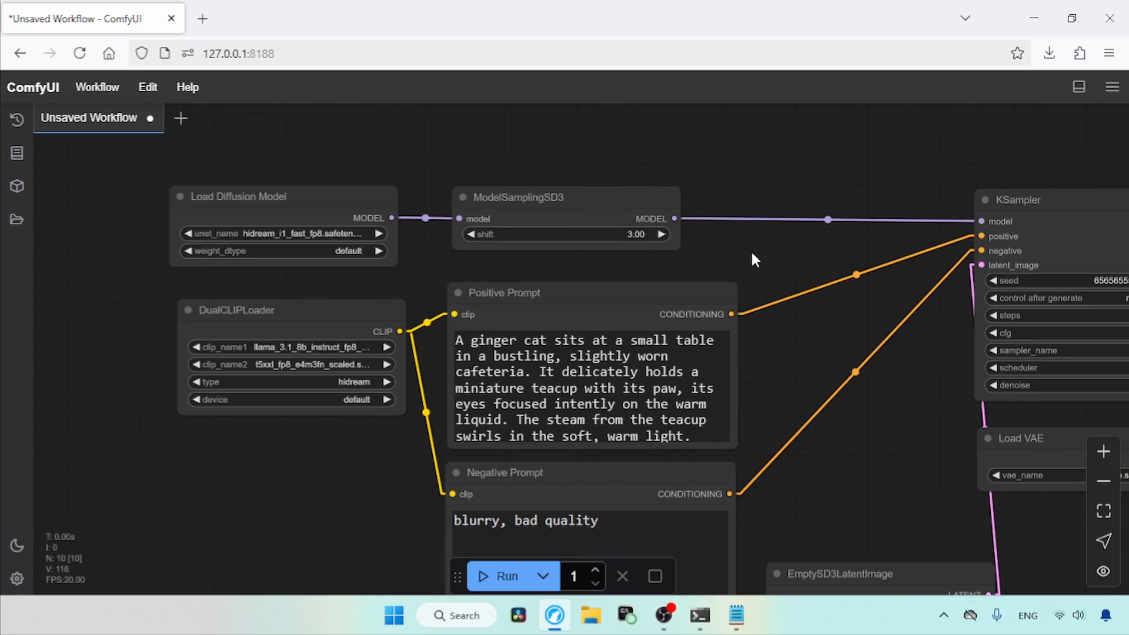
pyautogui.moveTo(898, 445)
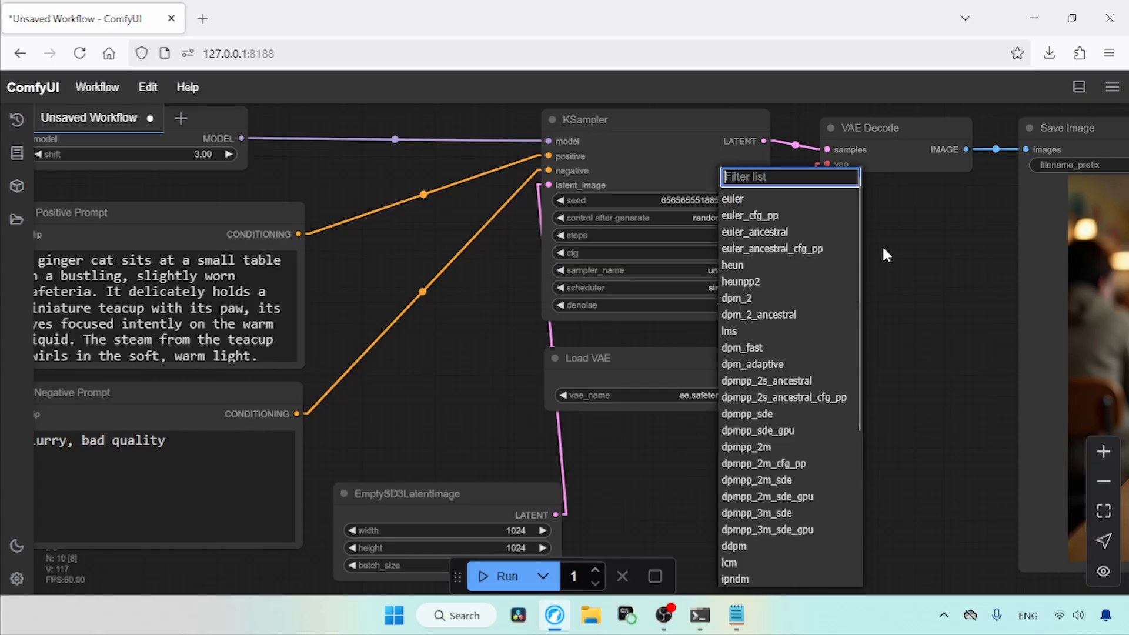
pyautogui.click(729, 563)
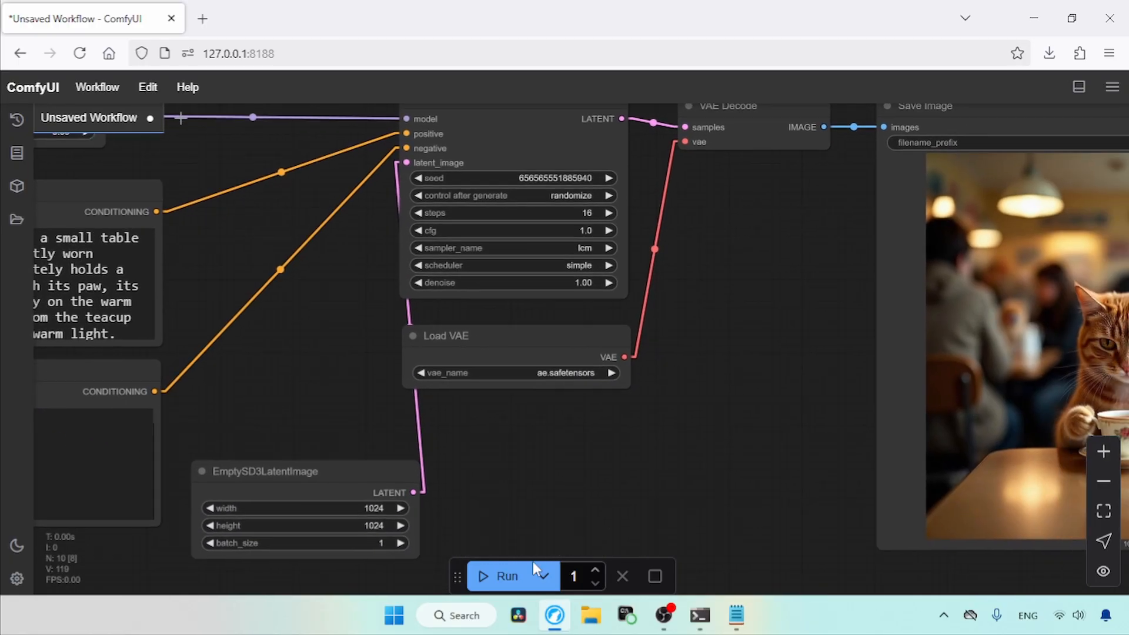
# Step: Run the fast-model workflow and view the ginger cat teacup image at full size
pyautogui.click(505, 575)
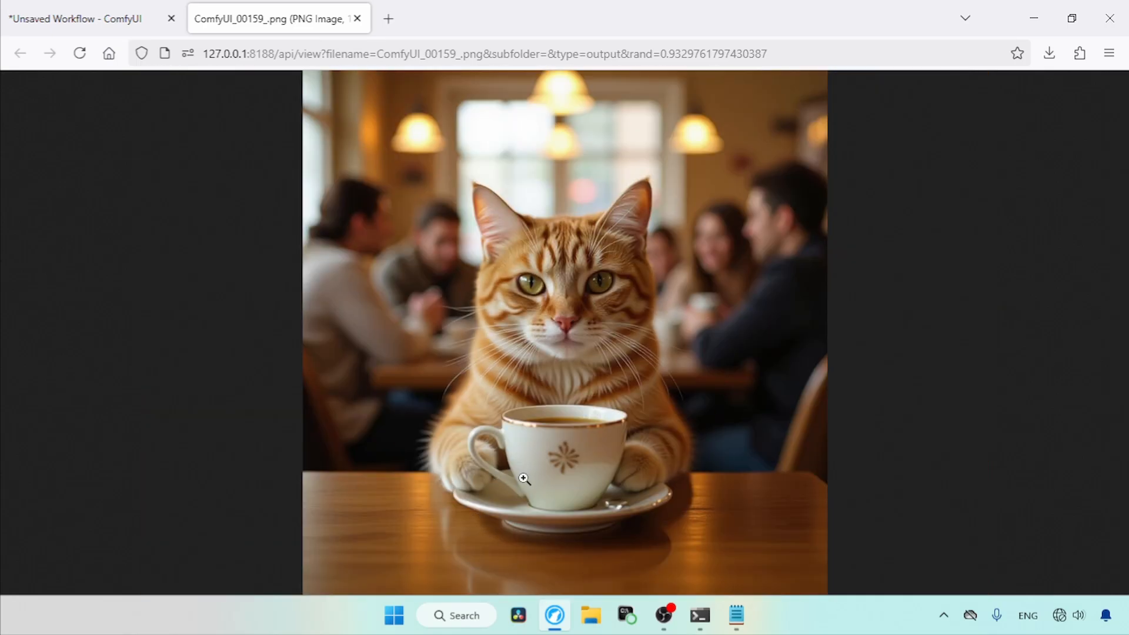
pyautogui.moveTo(536, 498)
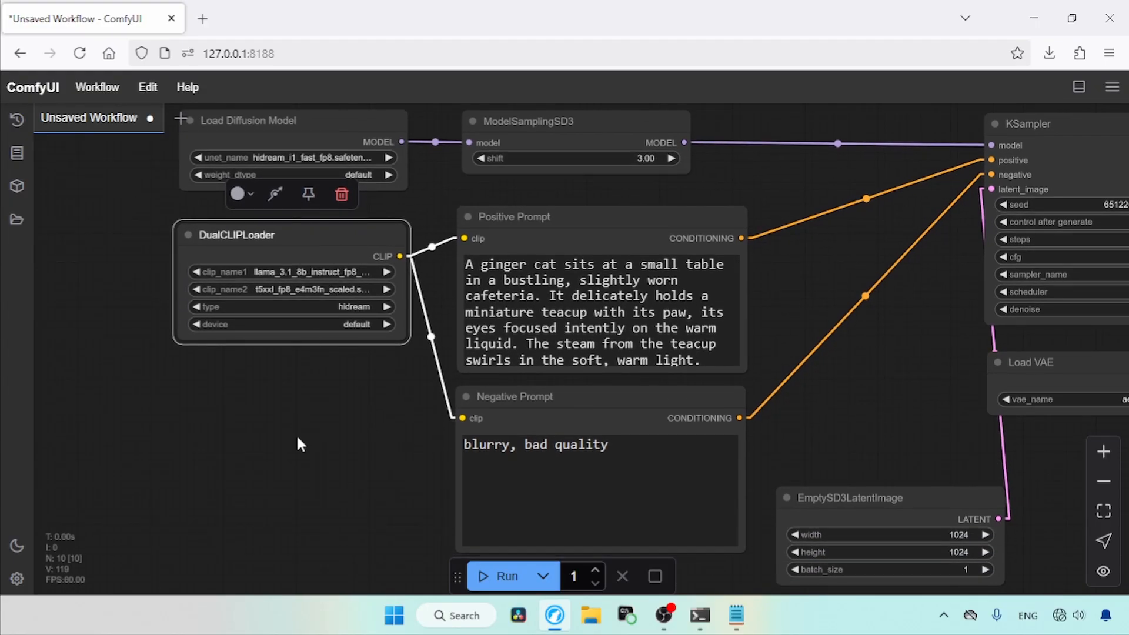
pyautogui.moveTo(322, 390)
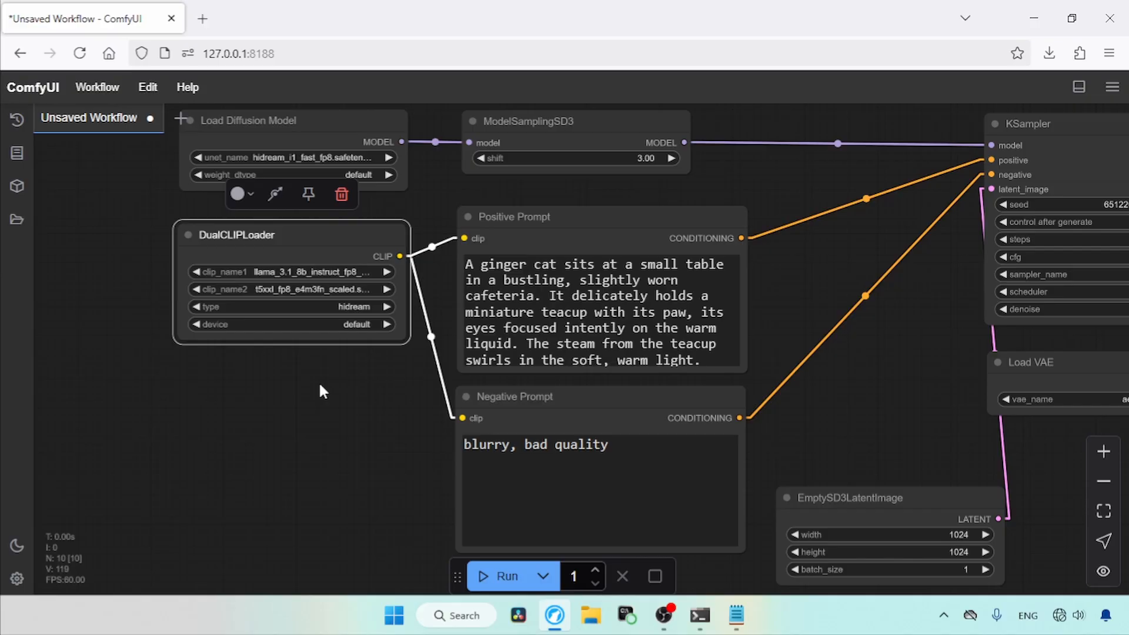